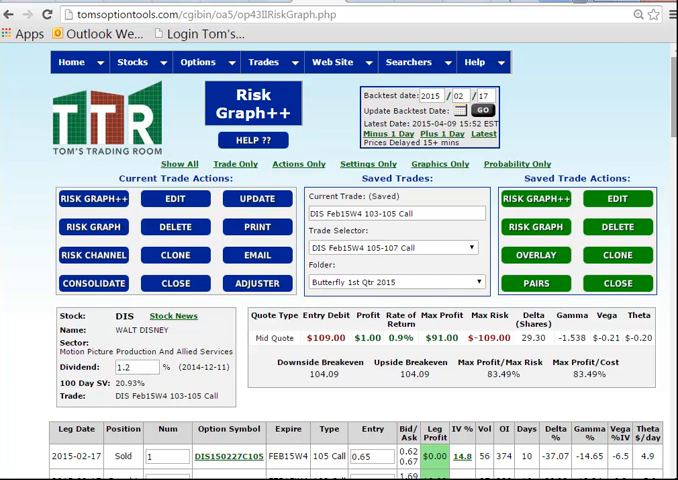
Narrow the stock price limits to 88 lower and 120 upper and redraw the DIS risk graph
scroll(down, 3)
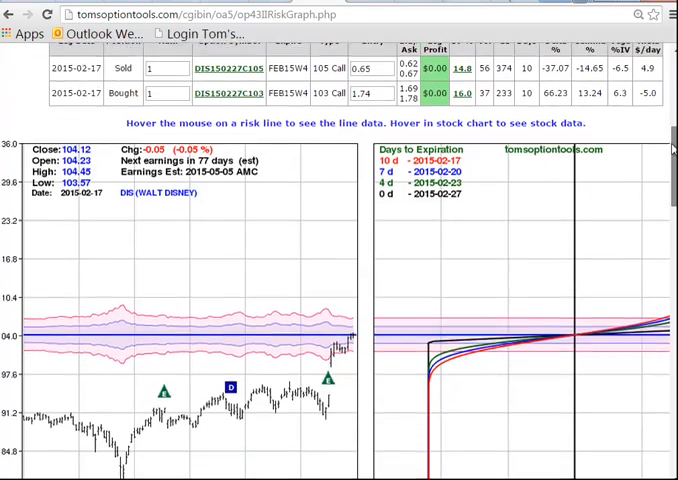
scroll(down, 3)
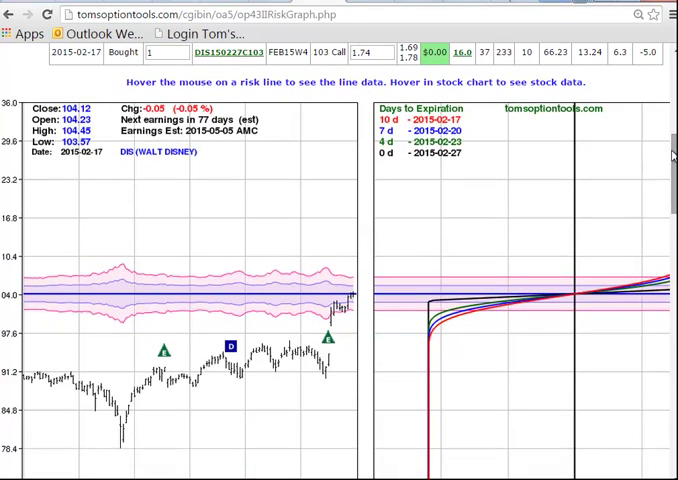
scroll(down, 3)
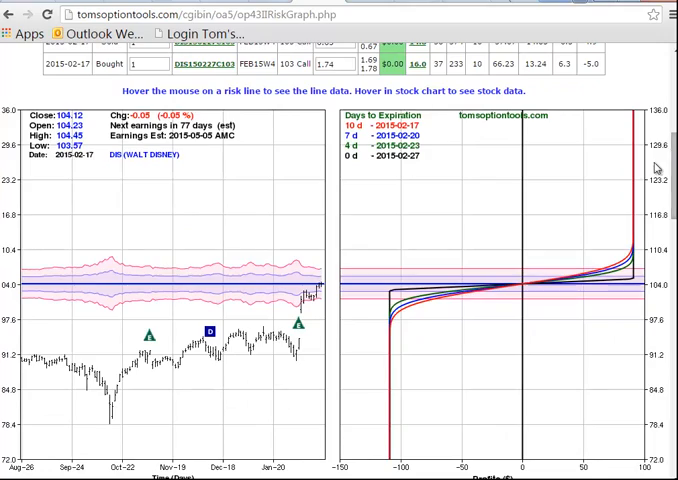
mouse_move(398, 296)
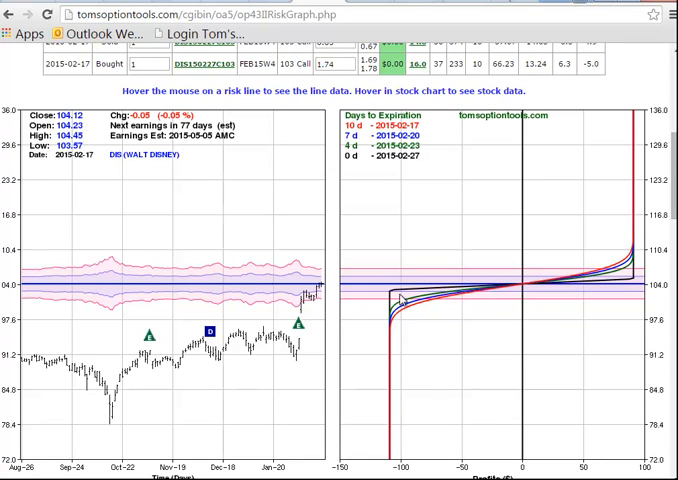
mouse_move(636, 142)
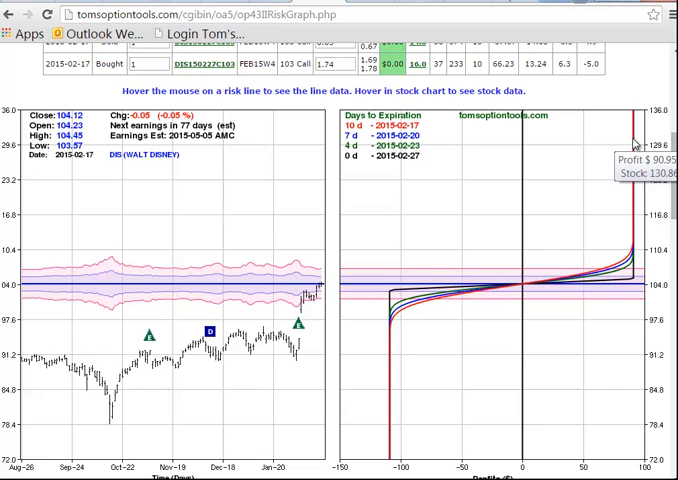
mouse_move(392, 380)
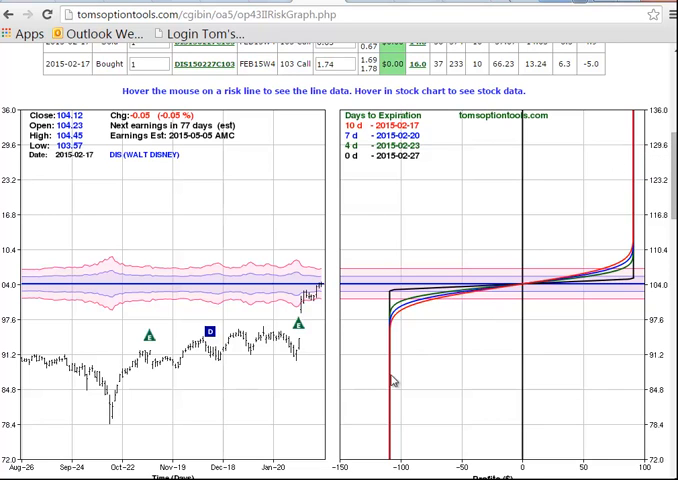
mouse_move(548, 392)
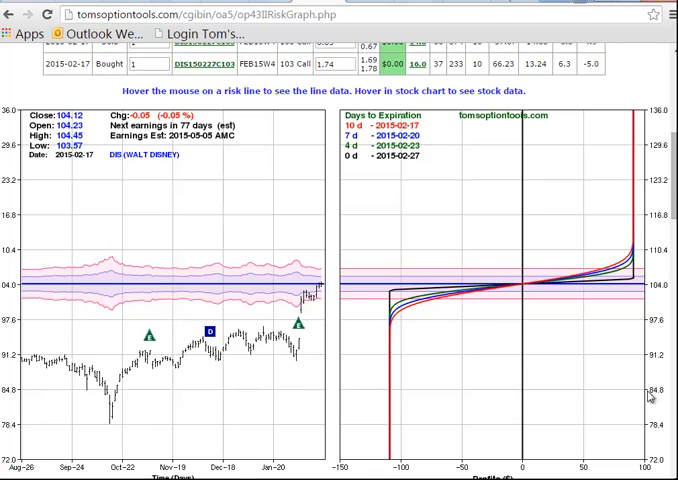
mouse_move(636, 224)
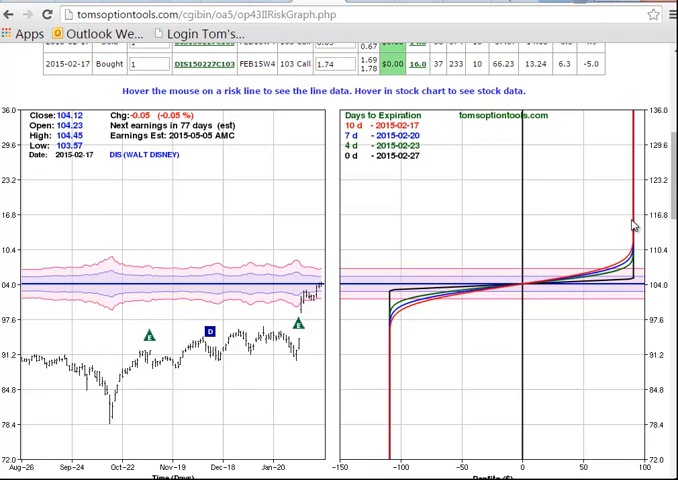
mouse_move(656, 400)
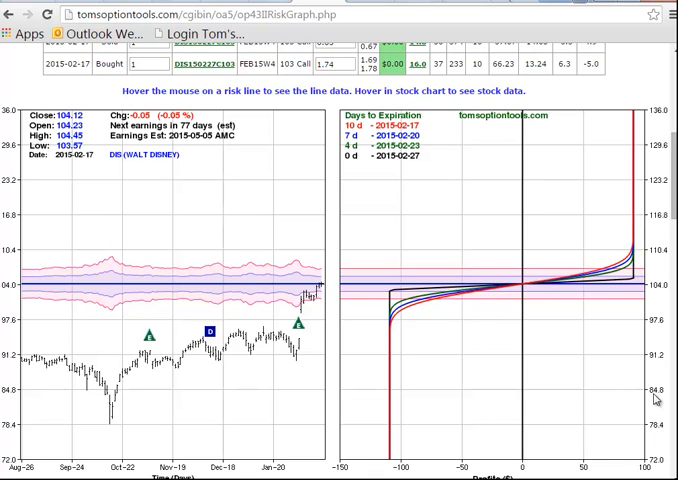
scroll(down, 3)
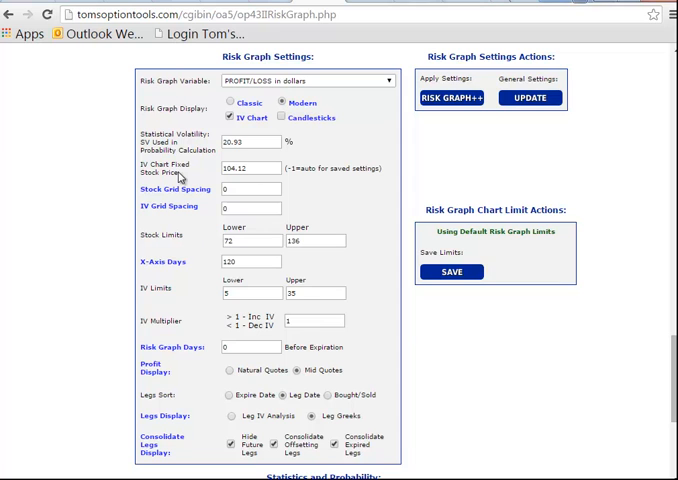
click(250, 240)
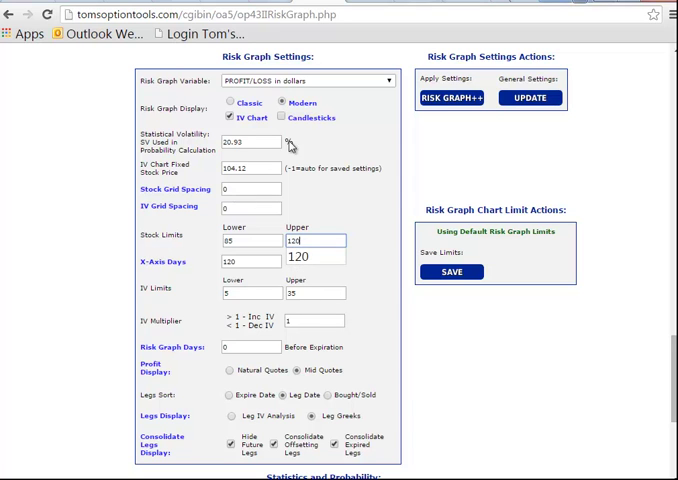
click(452, 96)
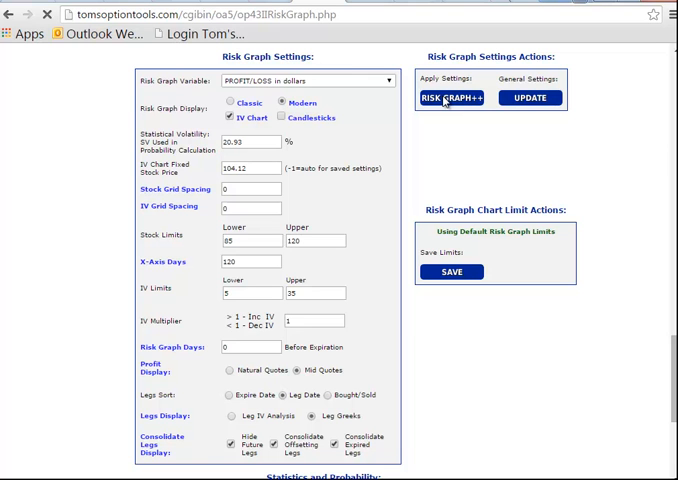
click(452, 96)
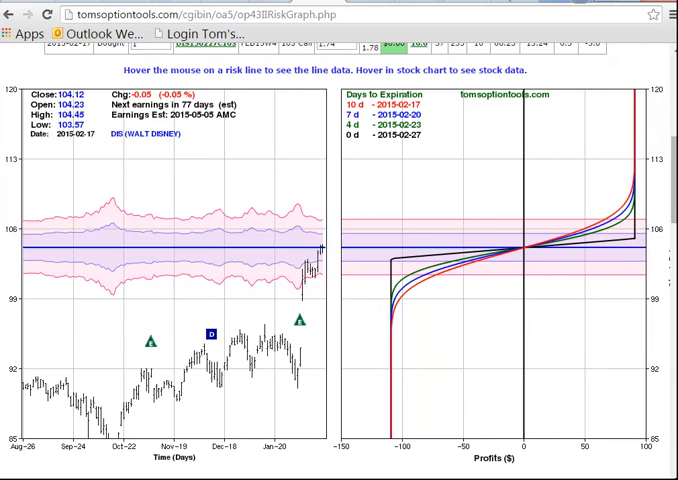
mouse_move(388, 248)
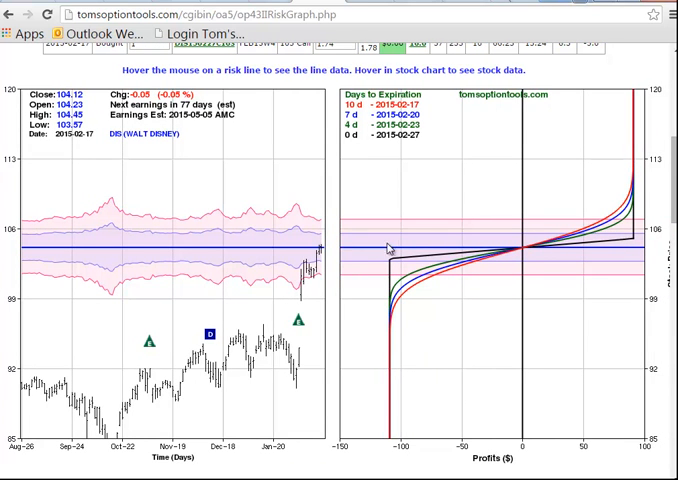
mouse_move(652, 236)
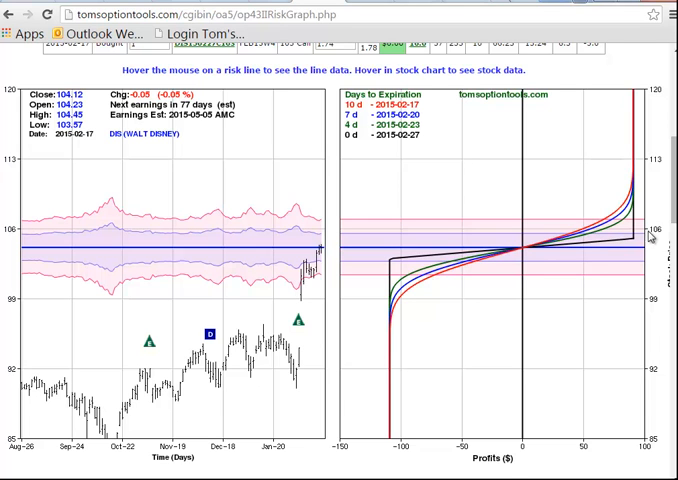
mouse_move(308, 252)
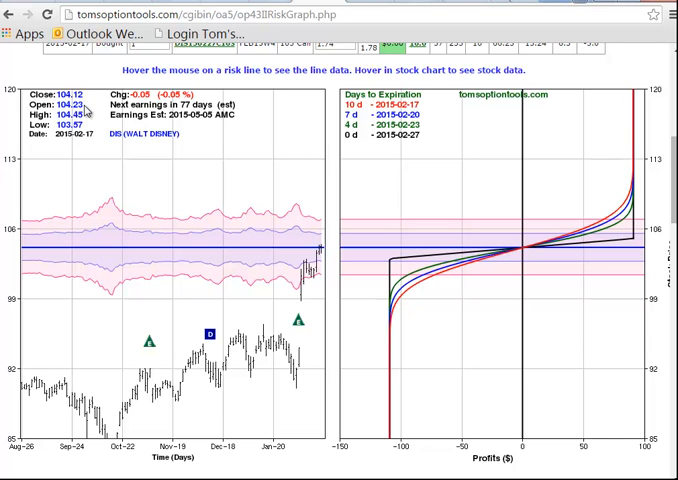
mouse_move(84, 130)
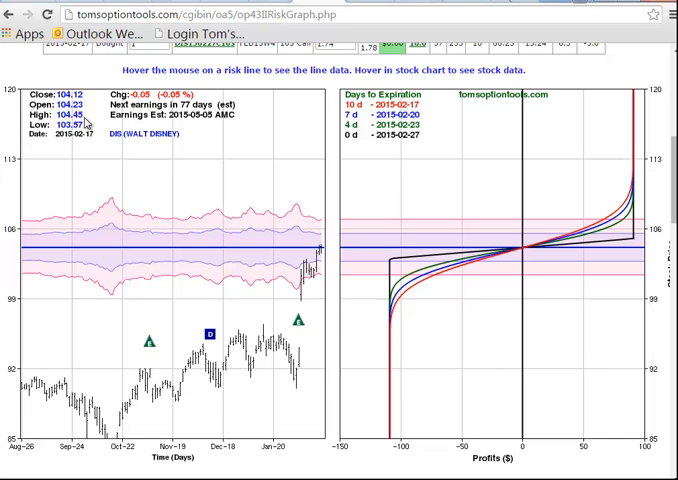
mouse_move(120, 256)
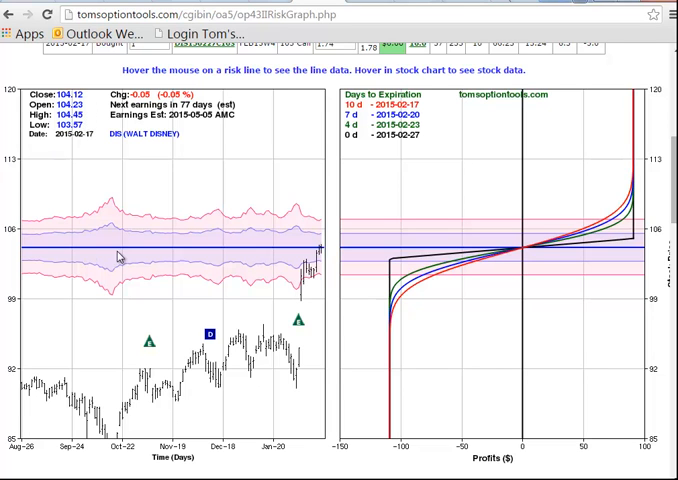
mouse_move(600, 254)
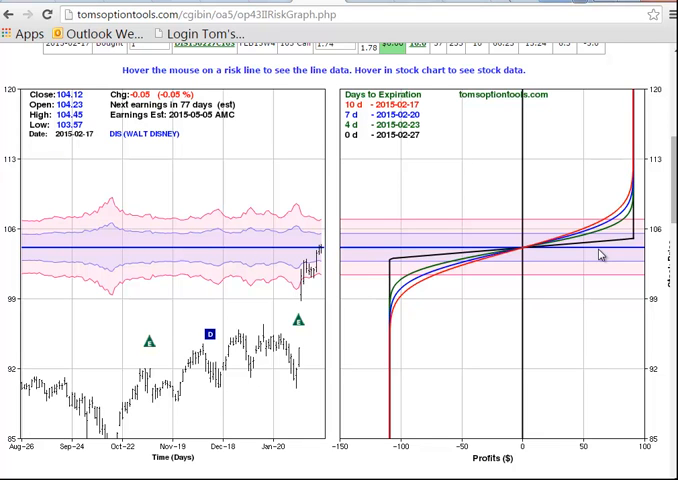
mouse_move(196, 270)
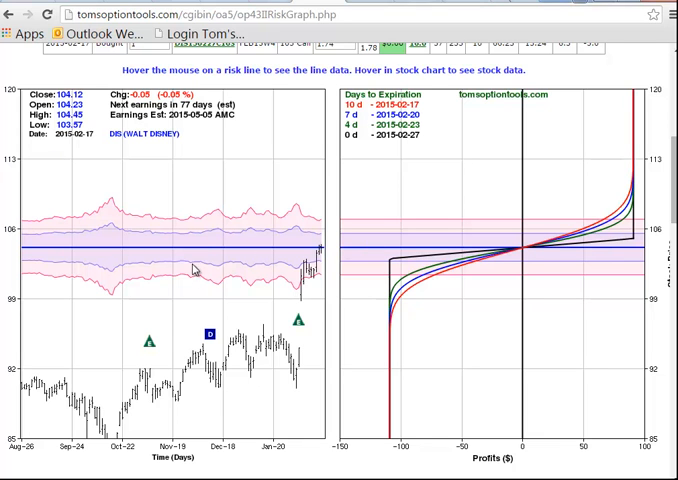
mouse_move(166, 214)
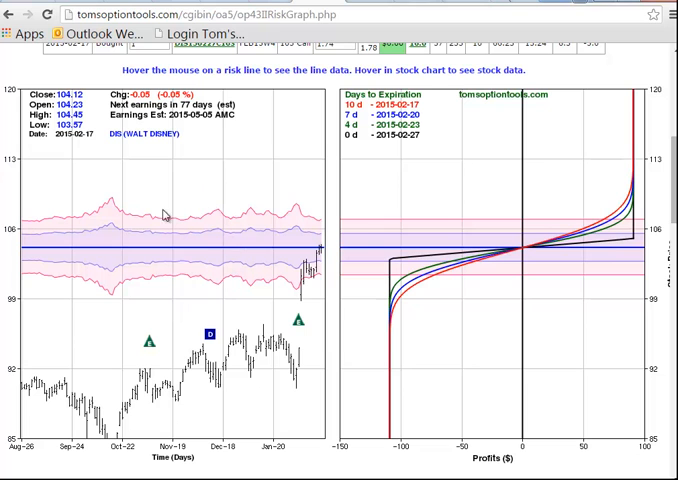
mouse_move(152, 238)
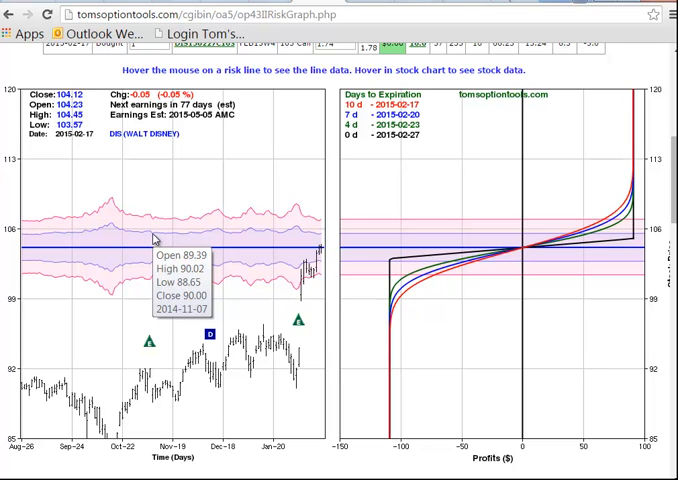
mouse_move(320, 224)
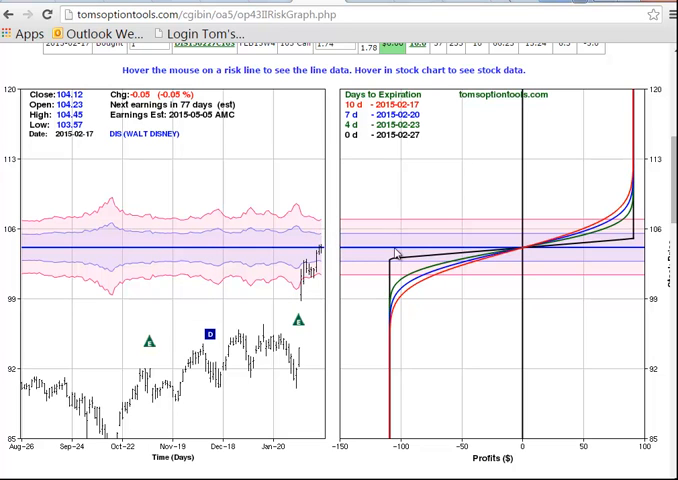
mouse_move(512, 252)
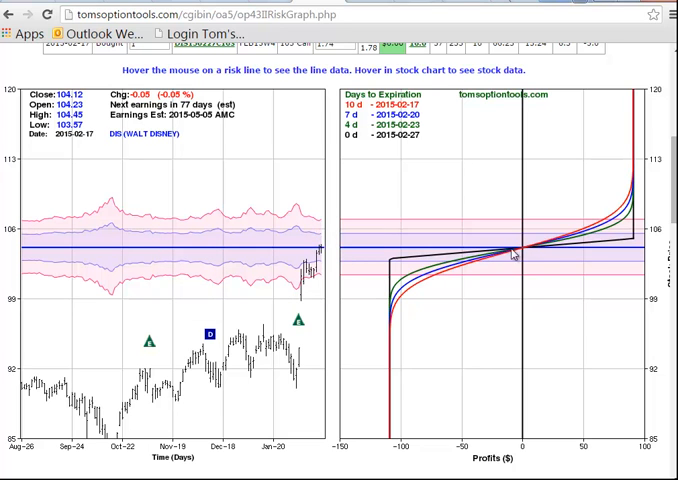
mouse_move(524, 252)
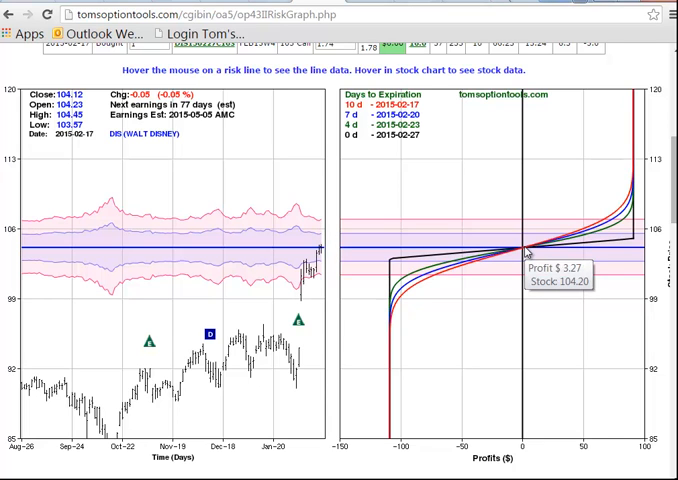
mouse_move(528, 252)
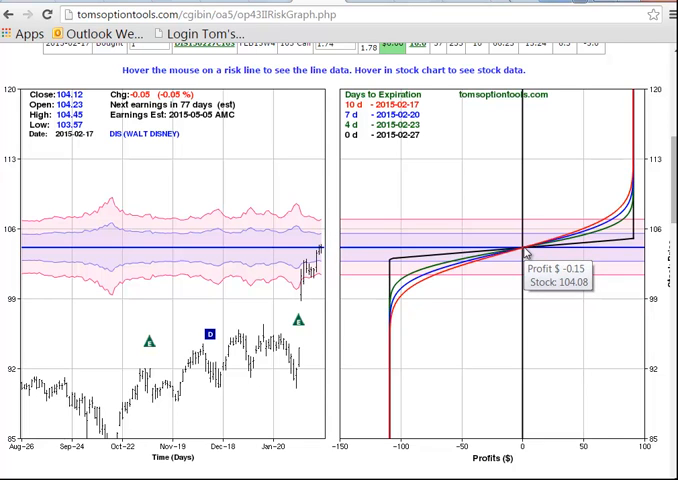
mouse_move(520, 256)
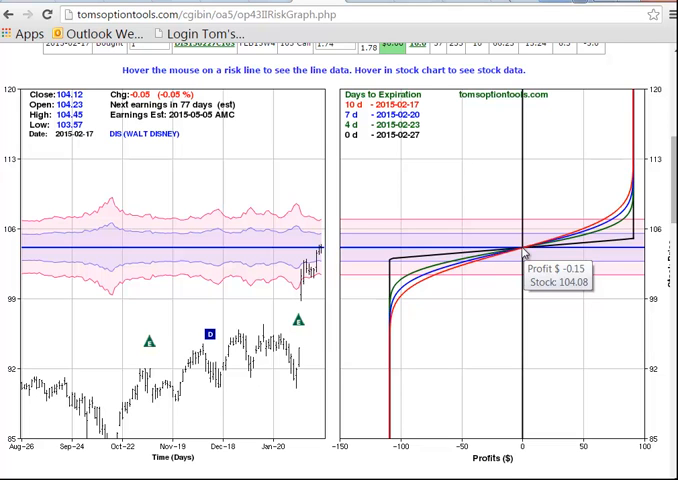
mouse_move(558, 306)
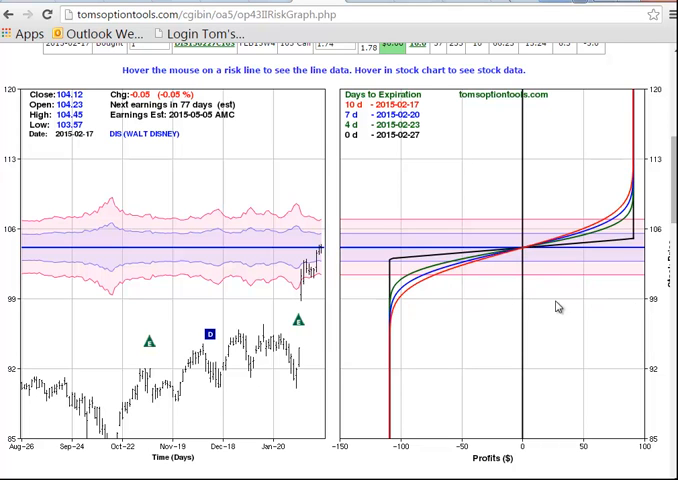
mouse_move(648, 294)
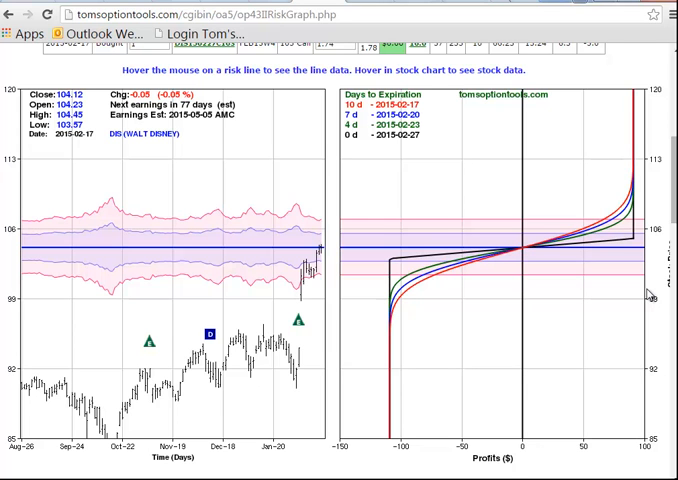
mouse_move(584, 288)
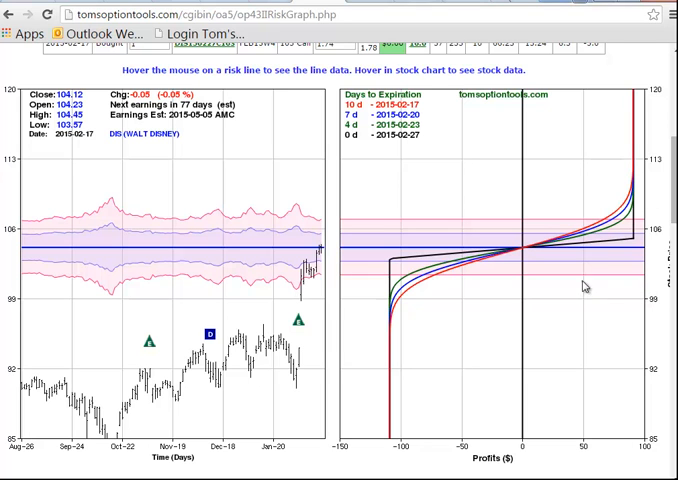
mouse_move(304, 304)
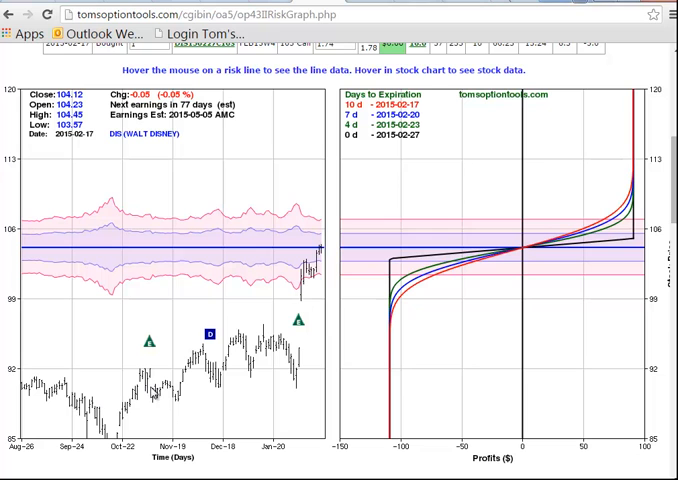
mouse_move(304, 356)
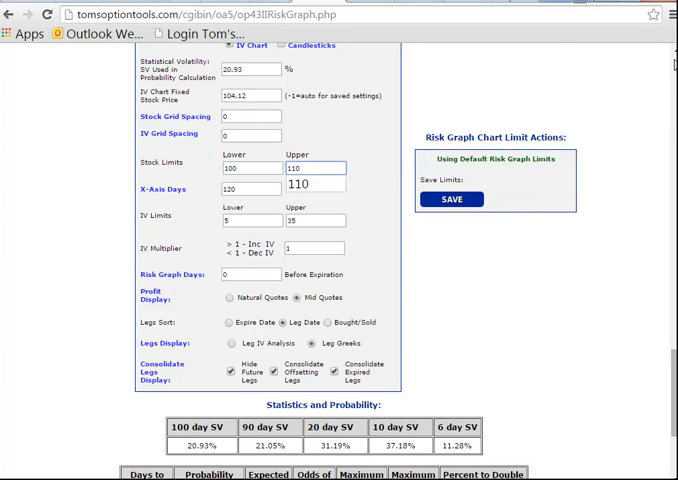
Apply the 100–110 stock price limits and redraw the DIS spread's risk graph
scroll(up, 3)
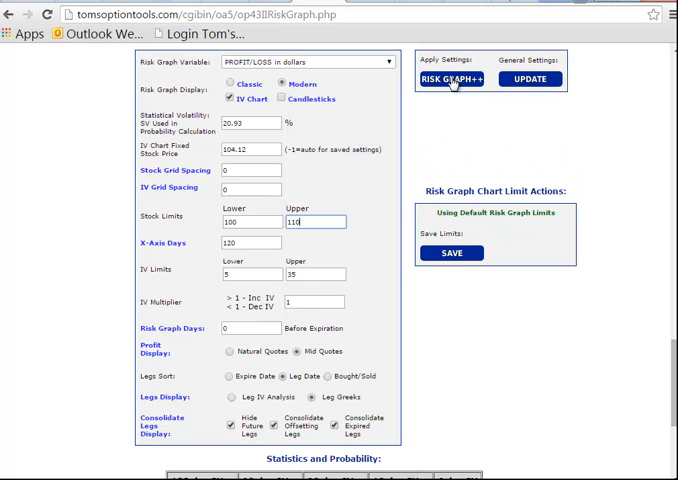
click(452, 80)
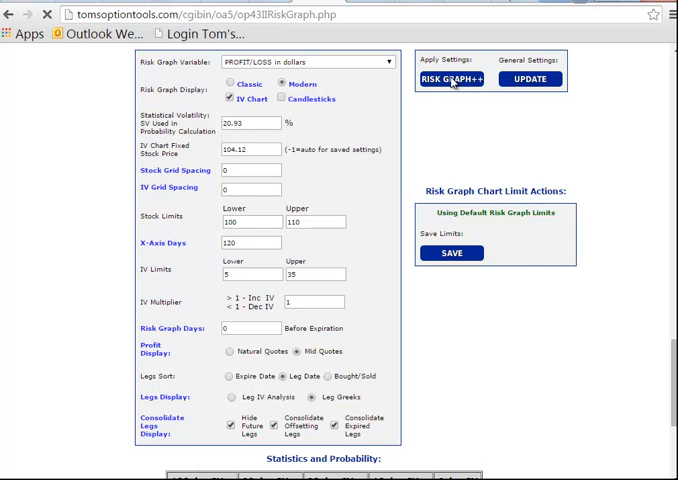
click(452, 80)
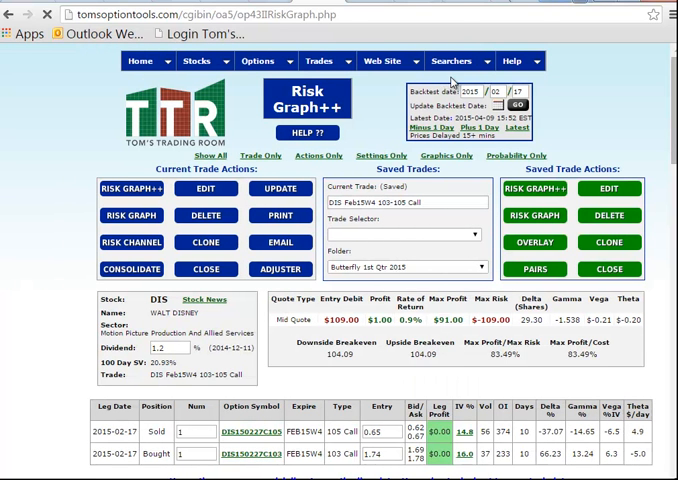
click(398, 234)
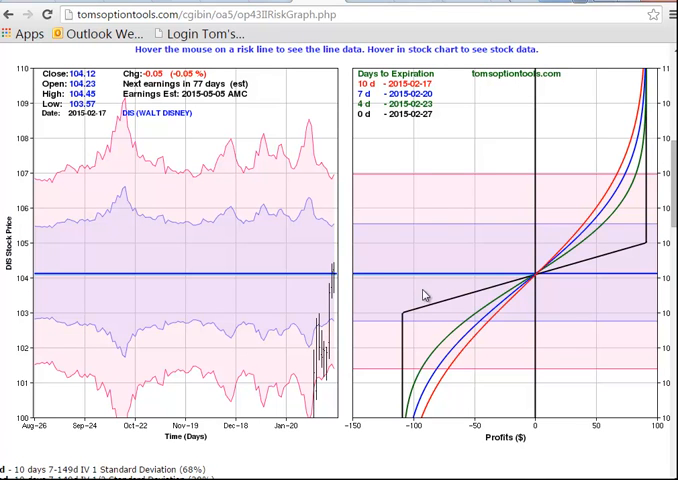
mouse_move(448, 280)
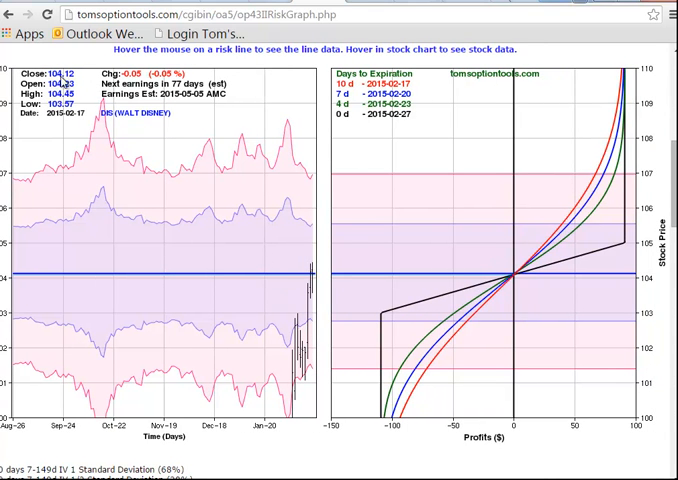
mouse_move(302, 278)
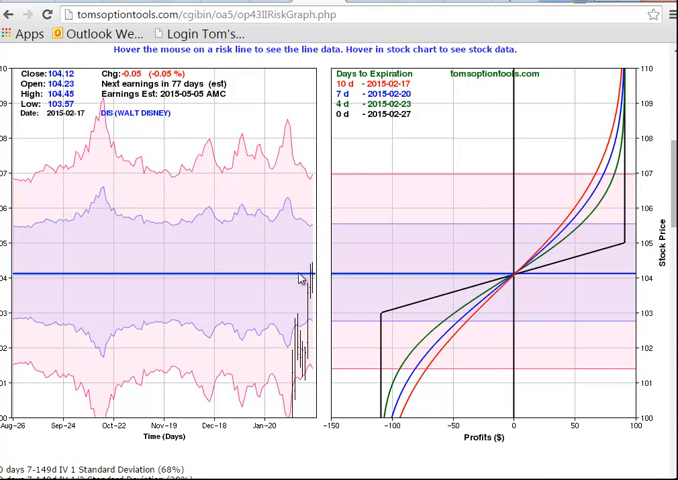
mouse_move(516, 278)
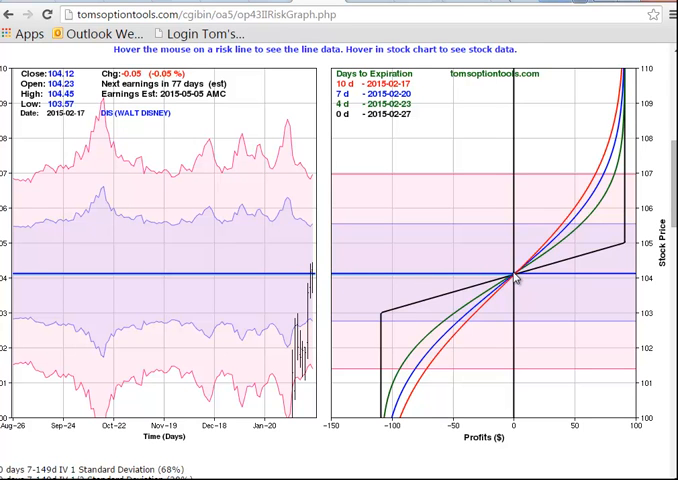
mouse_move(512, 278)
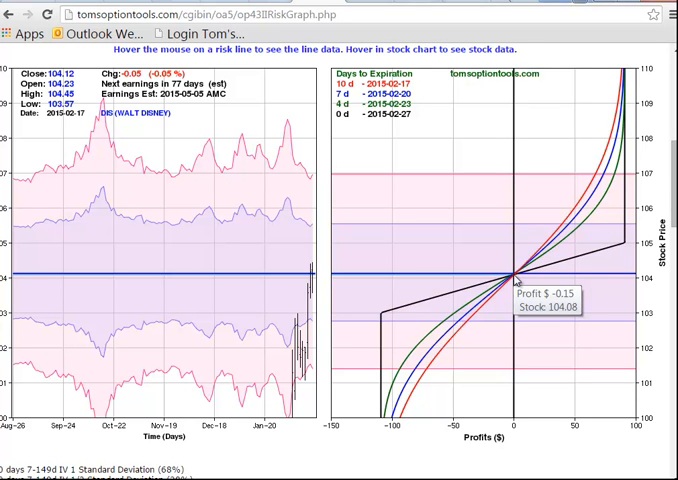
mouse_move(418, 310)
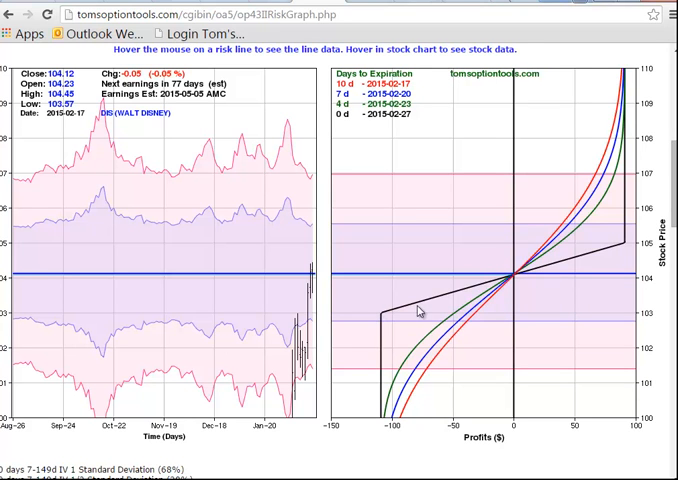
mouse_move(620, 246)
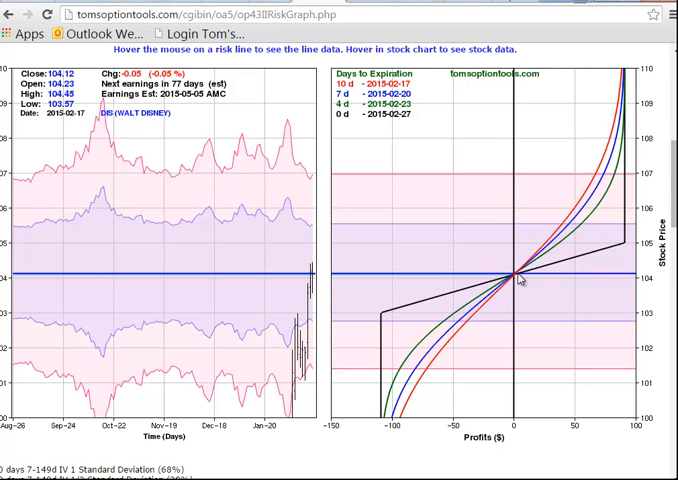
mouse_move(518, 278)
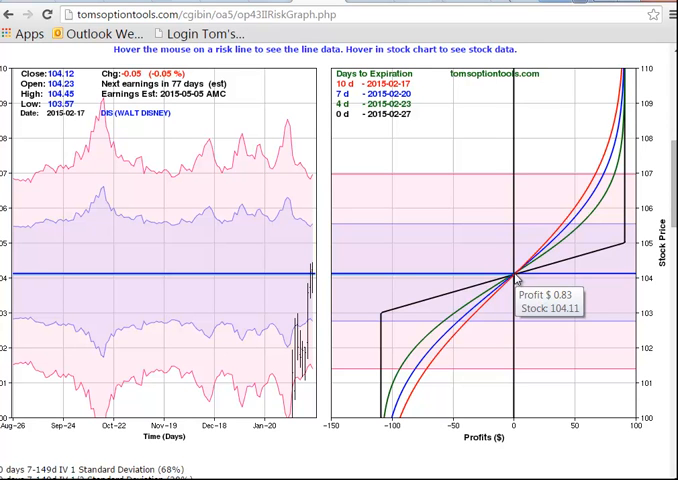
mouse_move(580, 280)
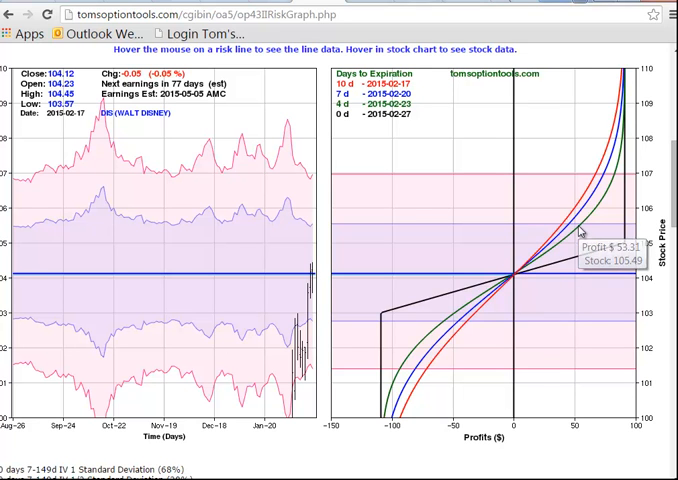
mouse_move(584, 236)
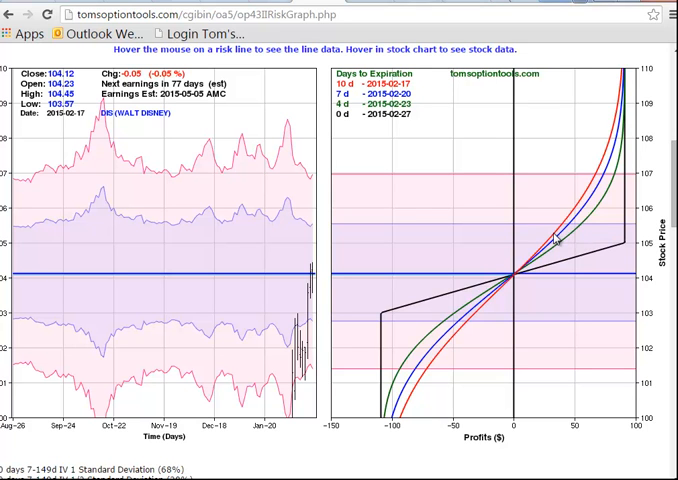
mouse_move(558, 236)
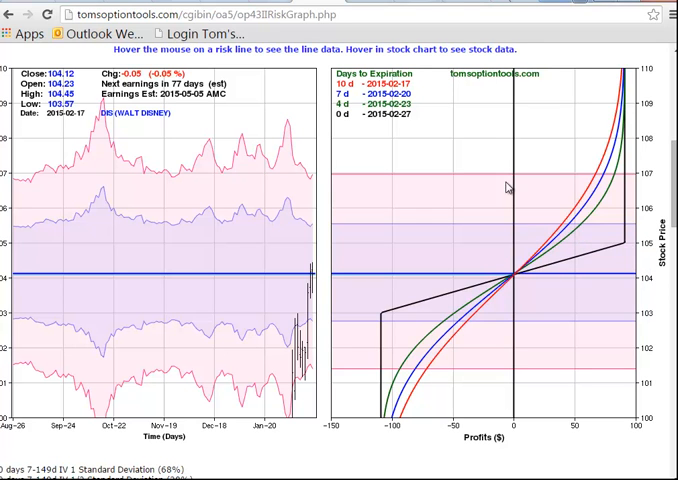
mouse_move(348, 88)
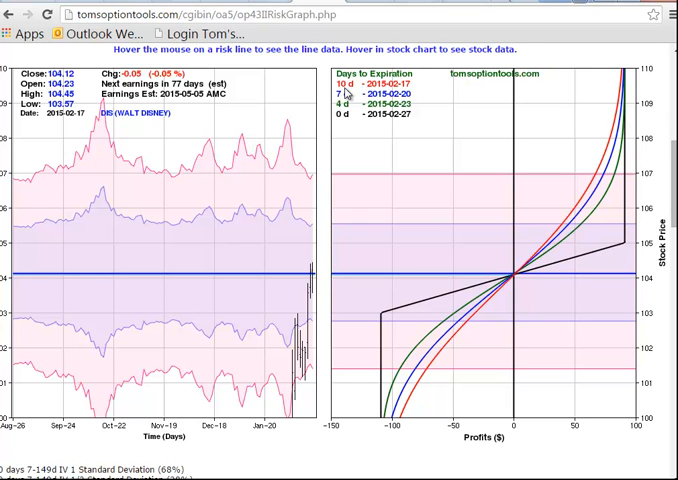
mouse_move(610, 136)
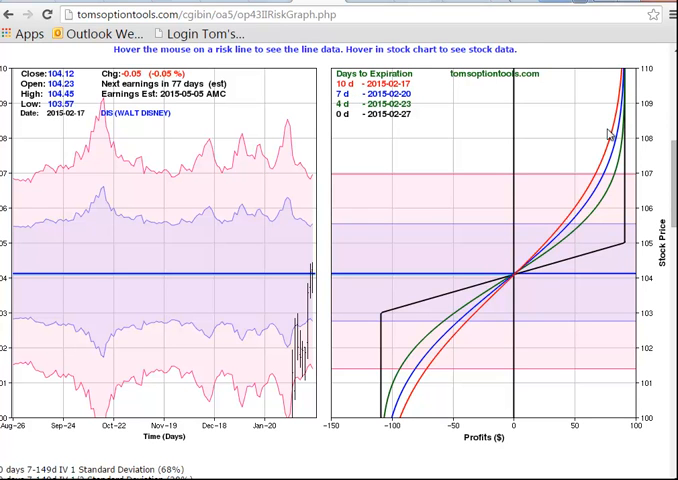
mouse_move(492, 276)
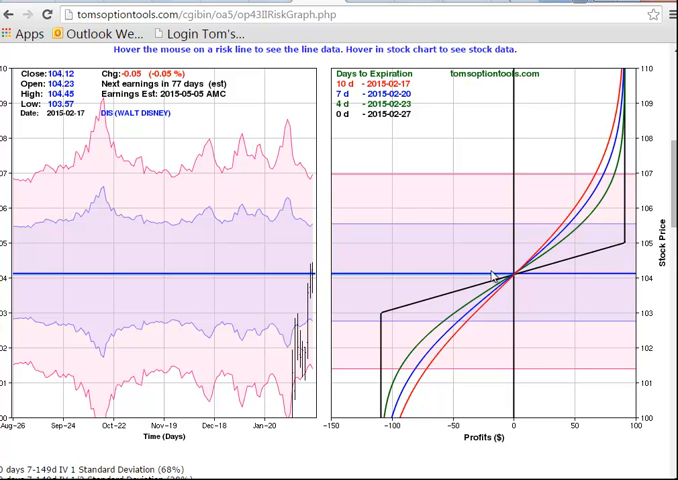
mouse_move(516, 276)
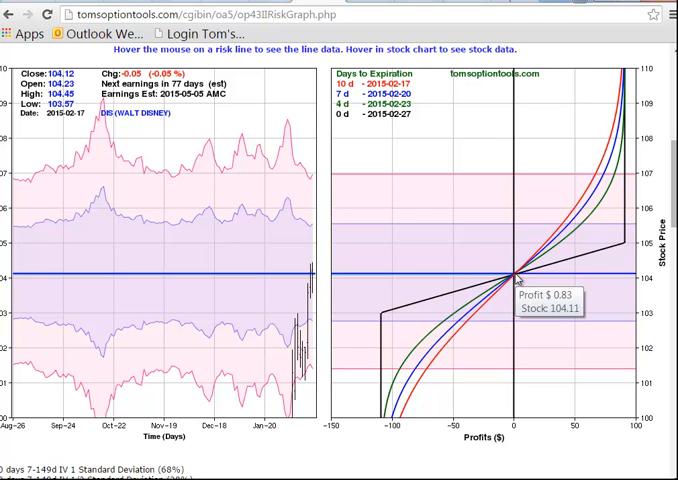
mouse_move(624, 244)
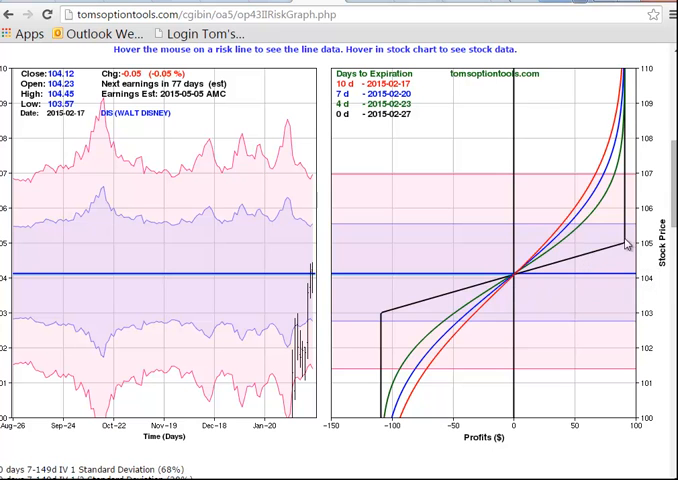
mouse_move(544, 252)
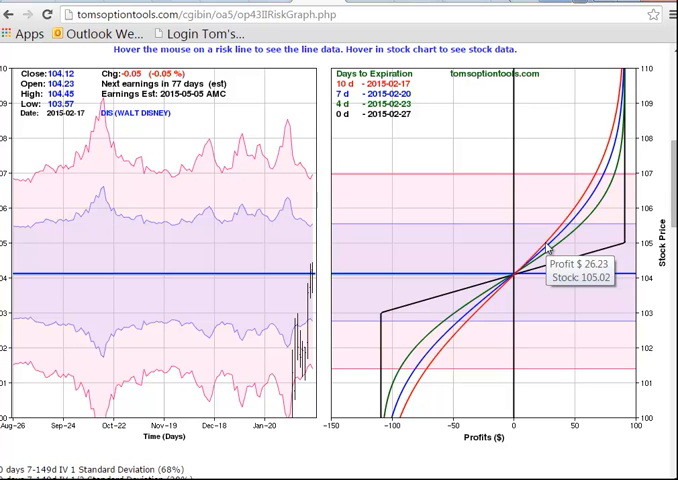
mouse_move(548, 250)
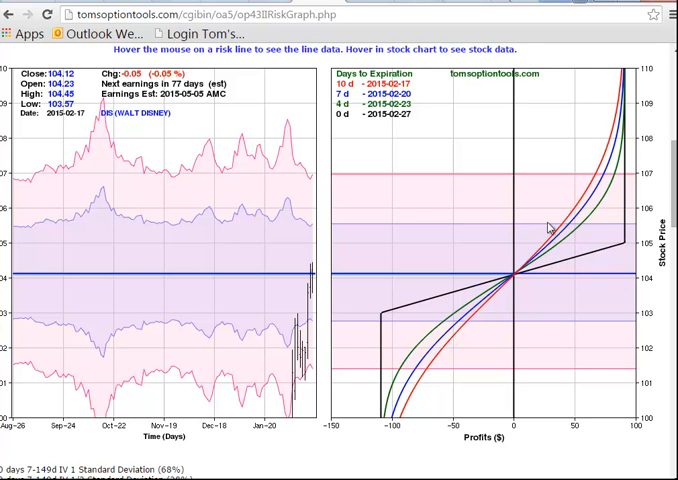
mouse_move(392, 104)
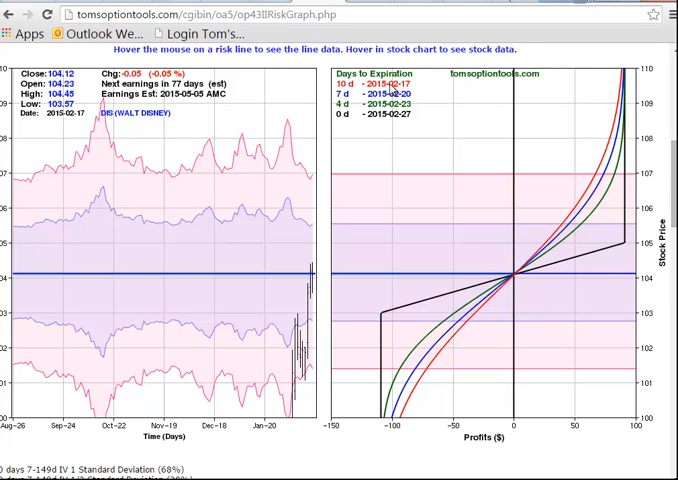
mouse_move(392, 110)
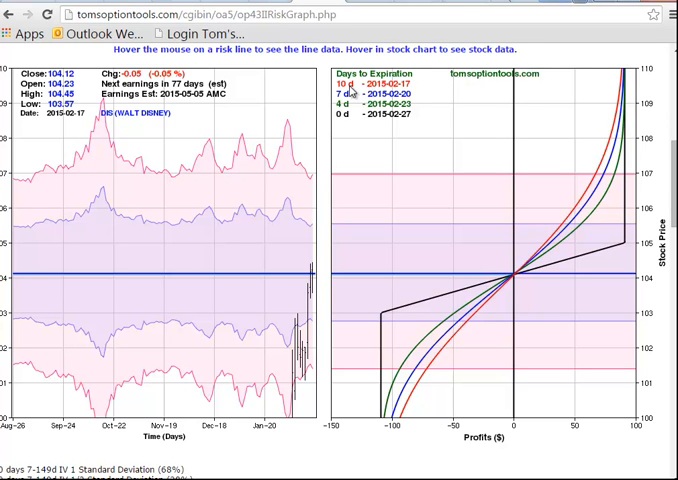
mouse_move(350, 92)
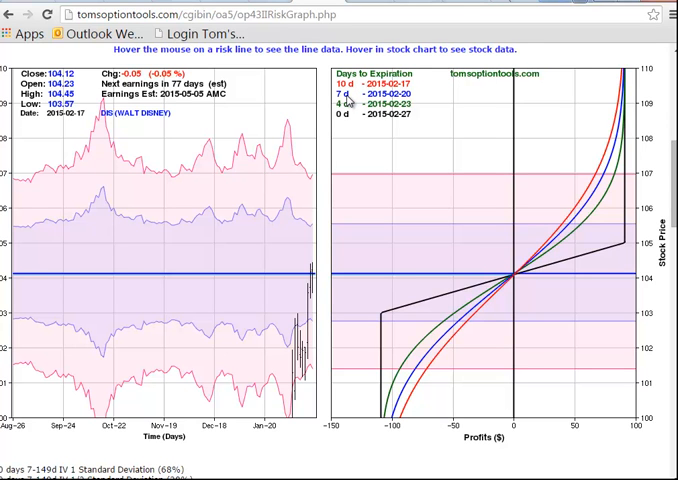
mouse_move(350, 116)
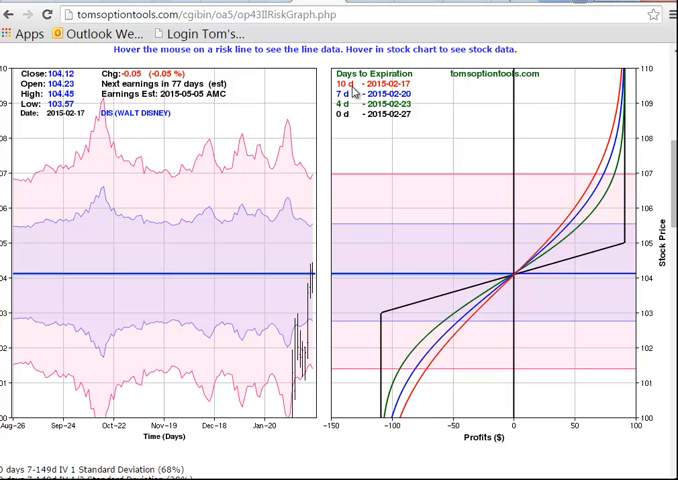
mouse_move(352, 132)
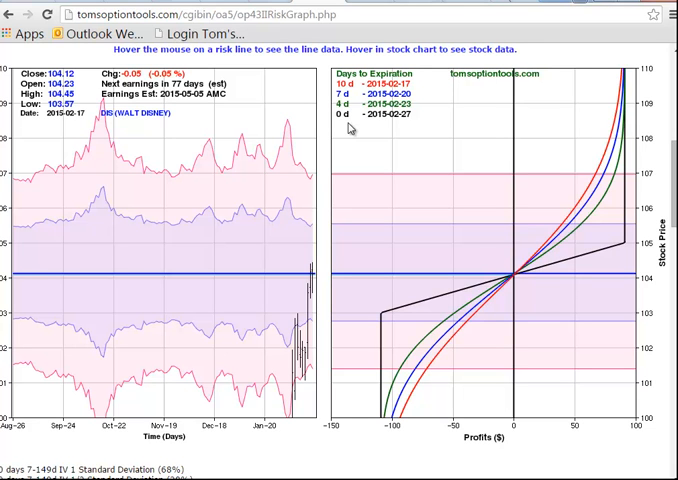
mouse_move(368, 112)
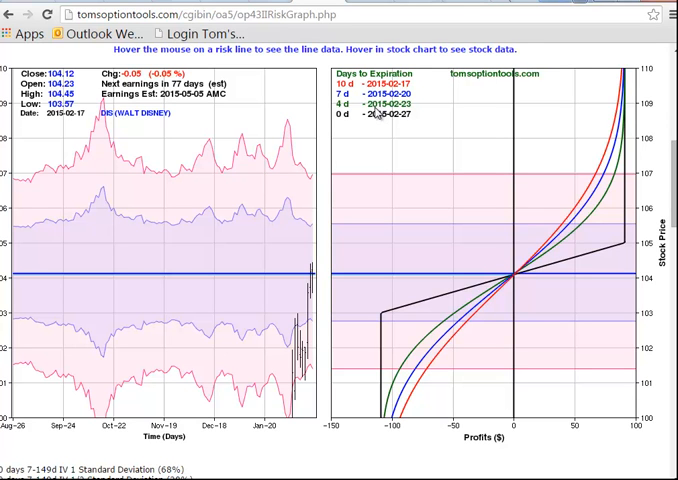
mouse_move(518, 280)
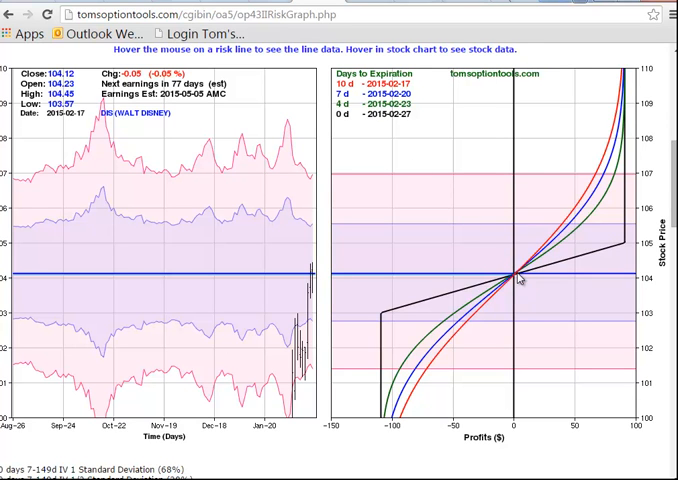
mouse_move(536, 250)
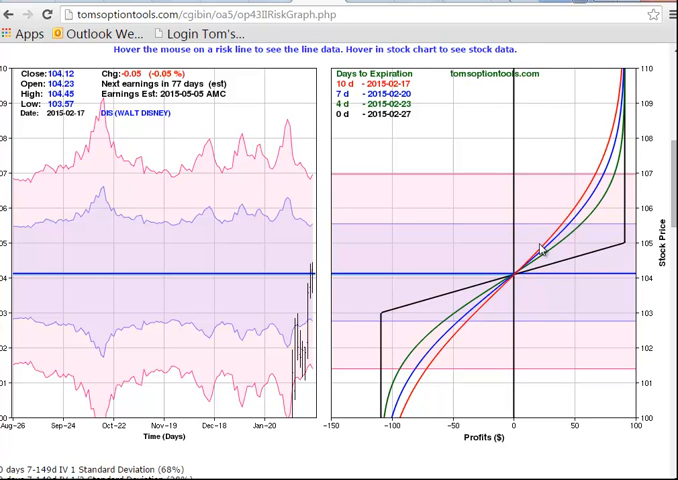
mouse_move(556, 252)
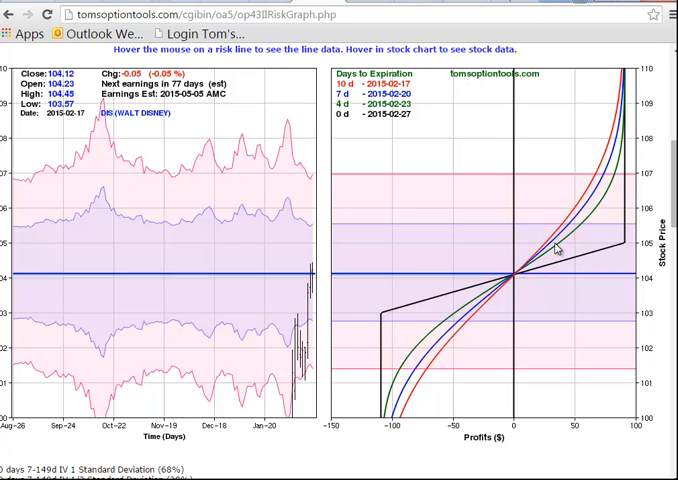
mouse_move(516, 280)
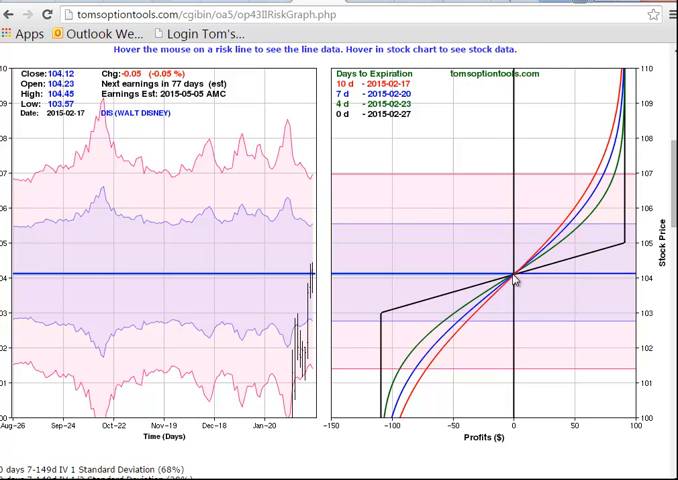
mouse_move(516, 280)
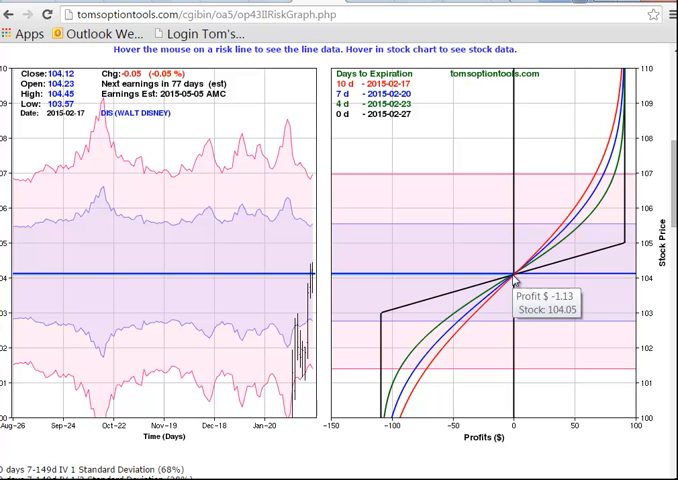
mouse_move(516, 278)
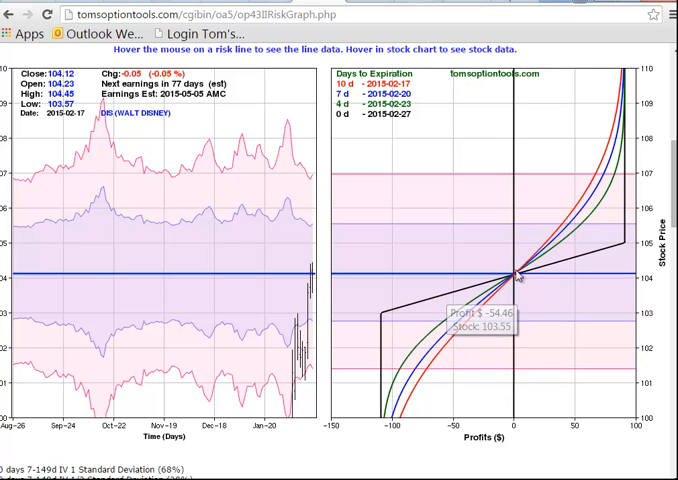
mouse_move(530, 270)
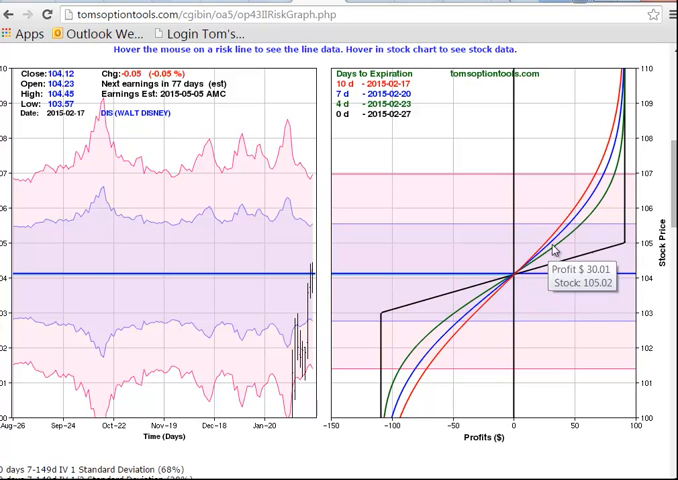
mouse_move(594, 280)
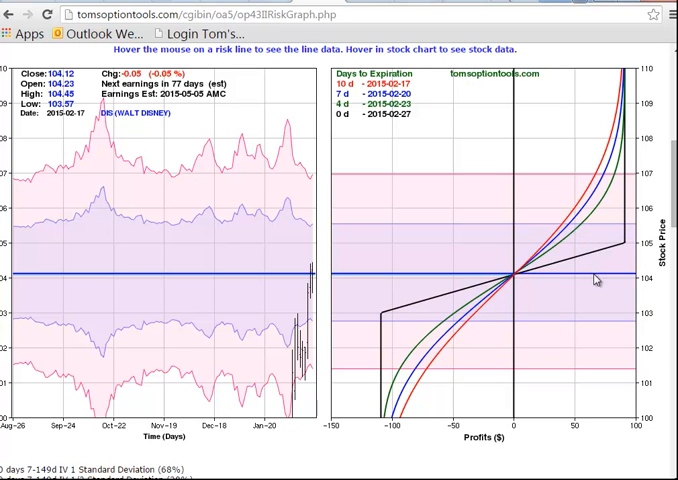
mouse_move(640, 244)
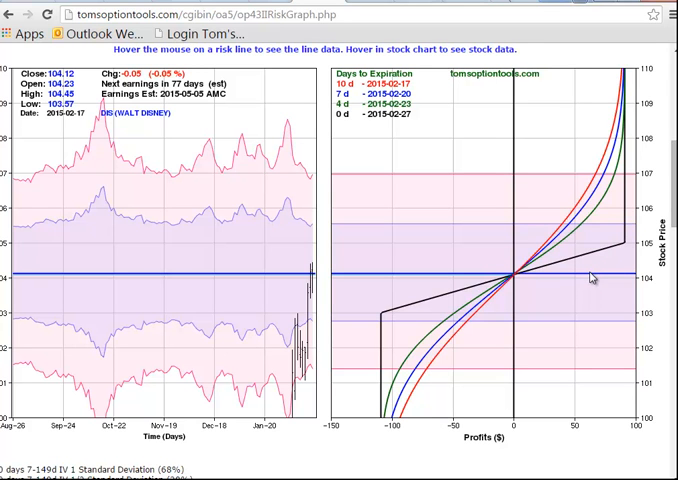
mouse_move(568, 322)
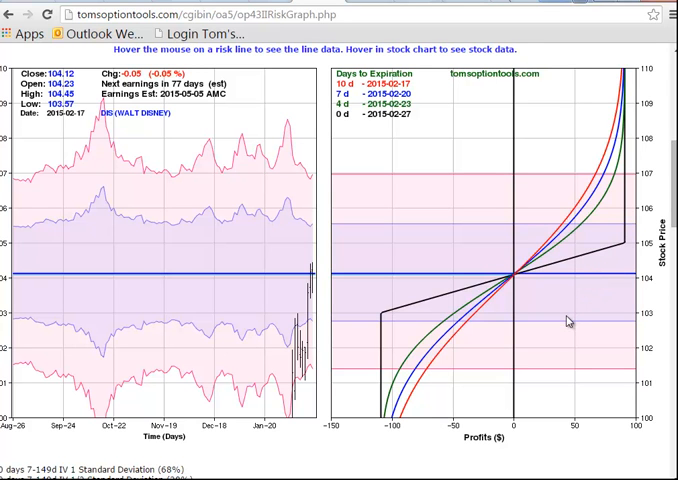
mouse_move(372, 316)
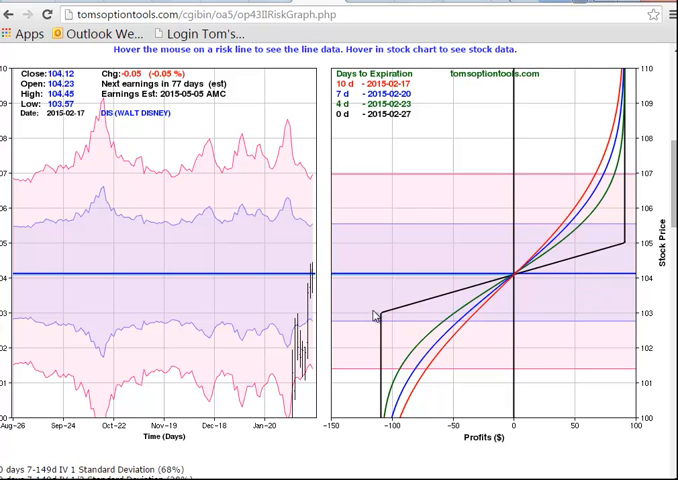
mouse_move(462, 320)
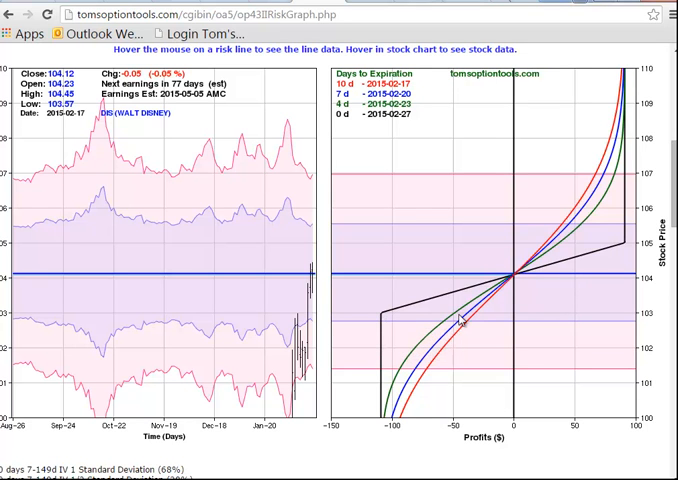
mouse_move(464, 320)
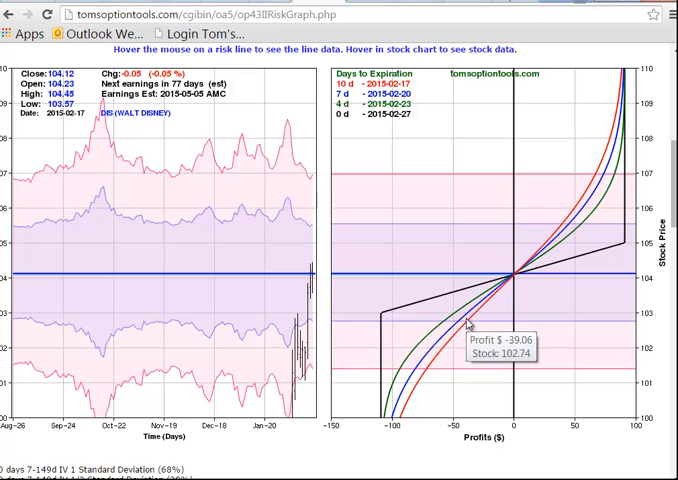
mouse_move(468, 324)
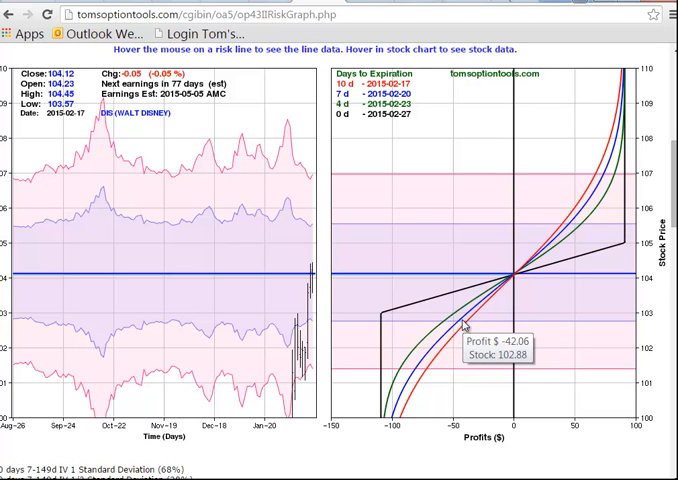
mouse_move(460, 324)
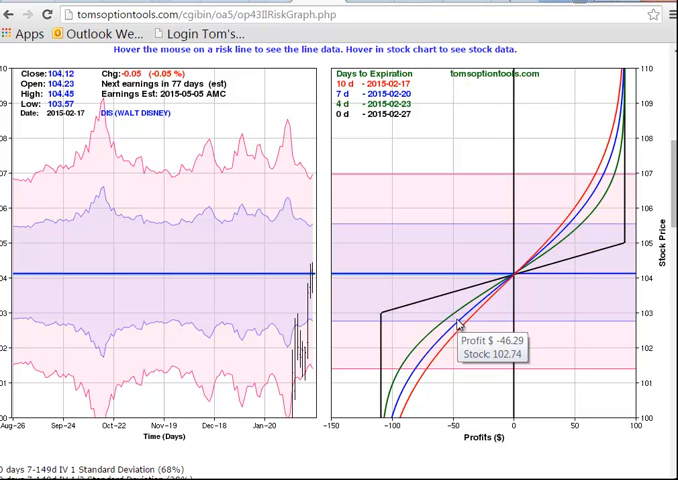
mouse_move(438, 326)
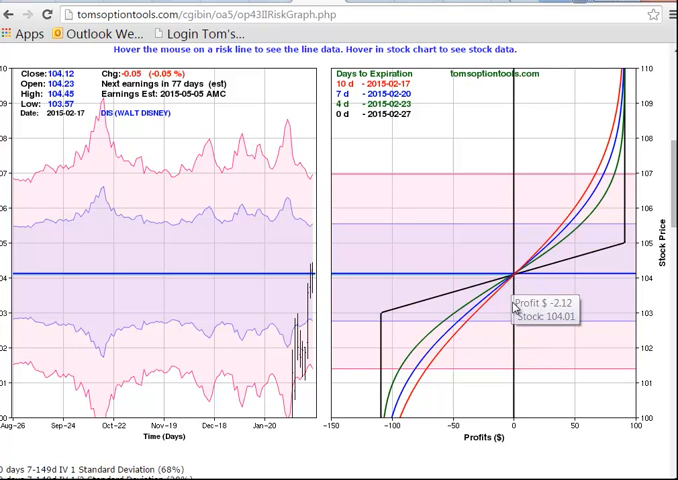
mouse_move(478, 318)
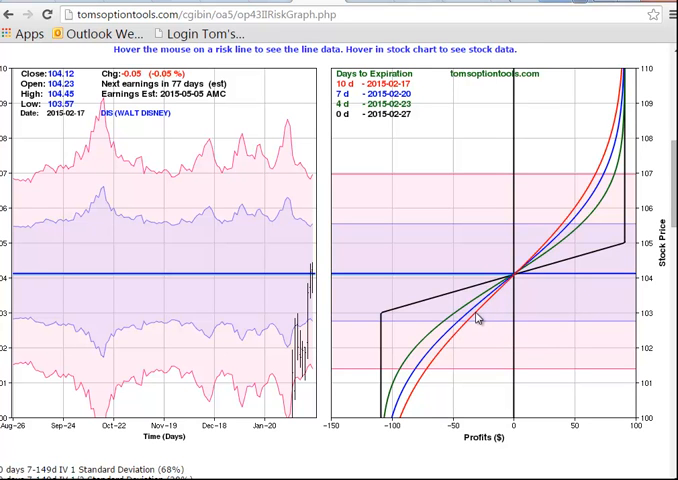
mouse_move(476, 318)
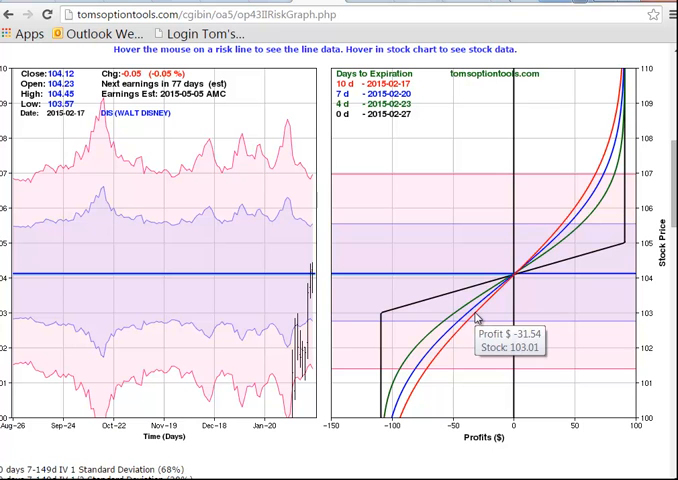
mouse_move(478, 318)
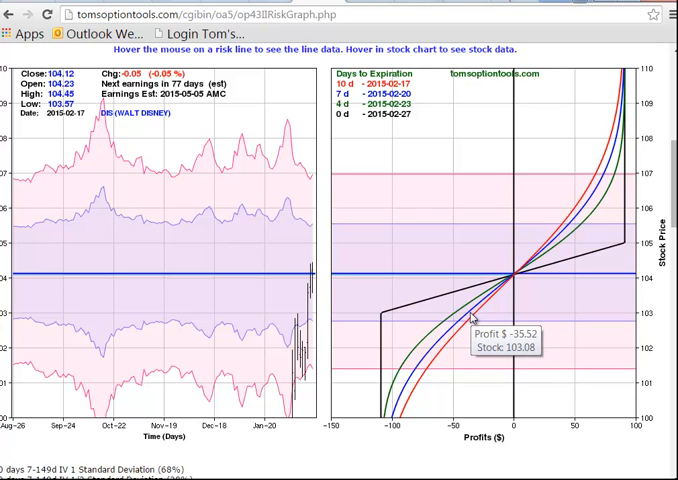
mouse_move(472, 318)
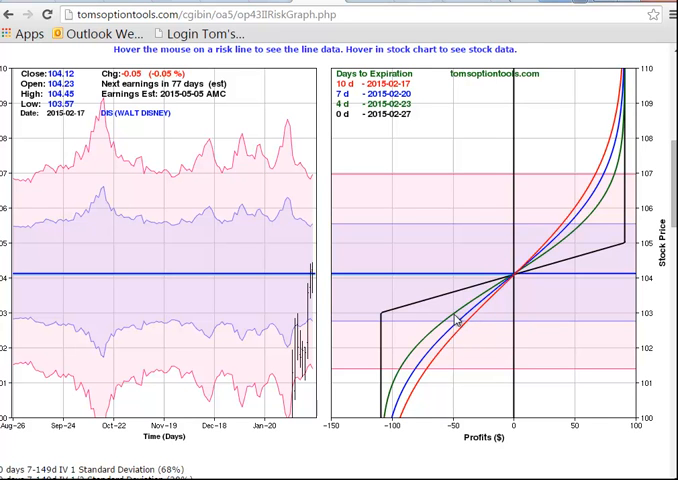
mouse_move(456, 320)
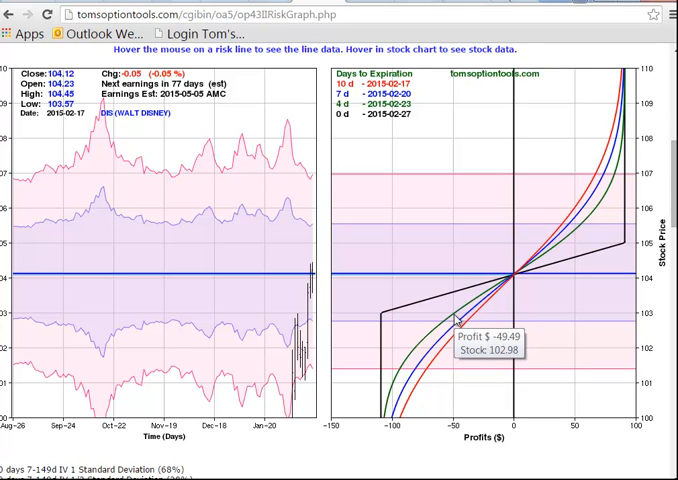
mouse_move(384, 320)
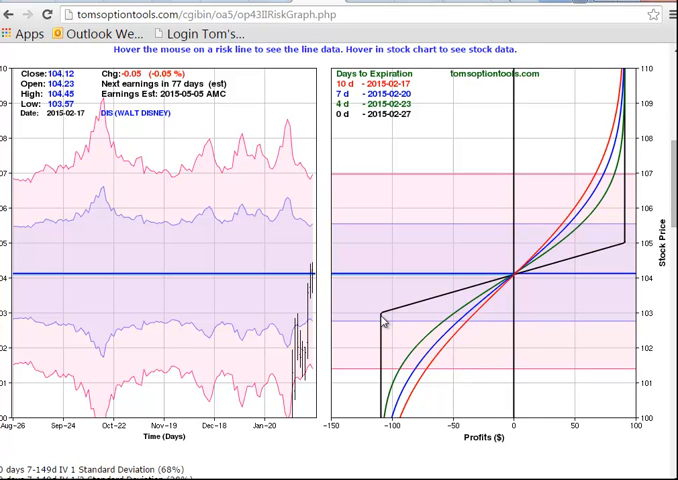
mouse_move(384, 322)
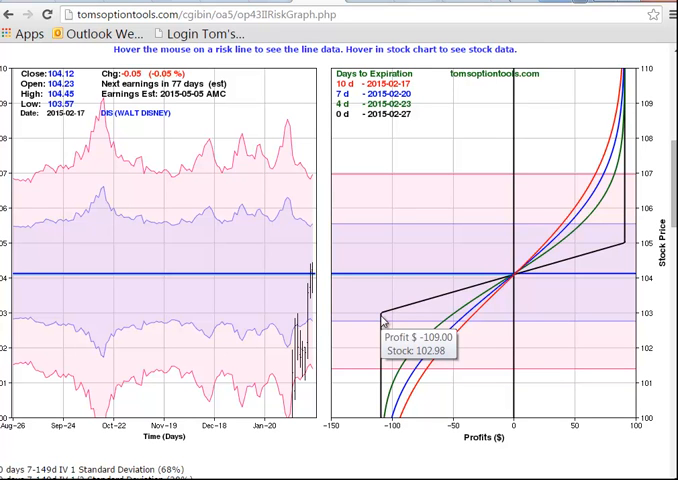
mouse_move(428, 236)
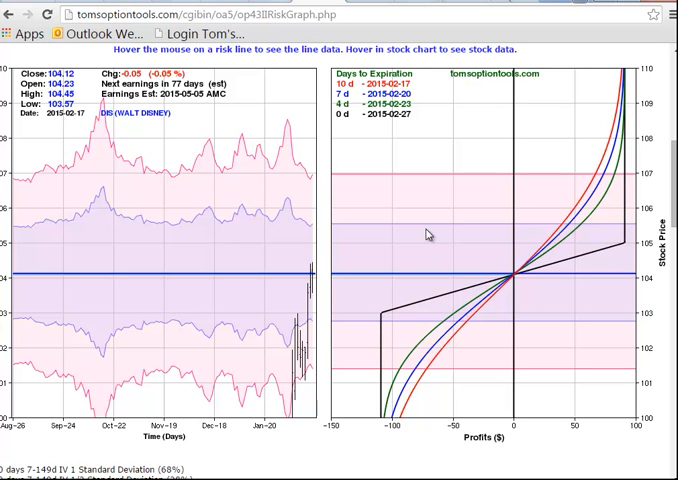
mouse_move(560, 232)
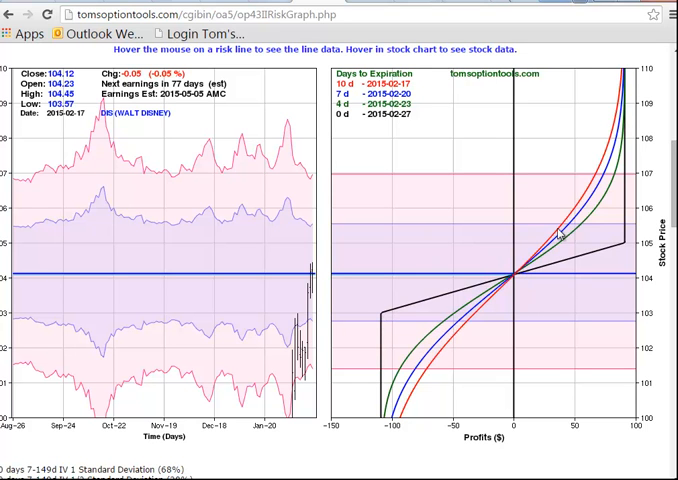
mouse_move(464, 334)
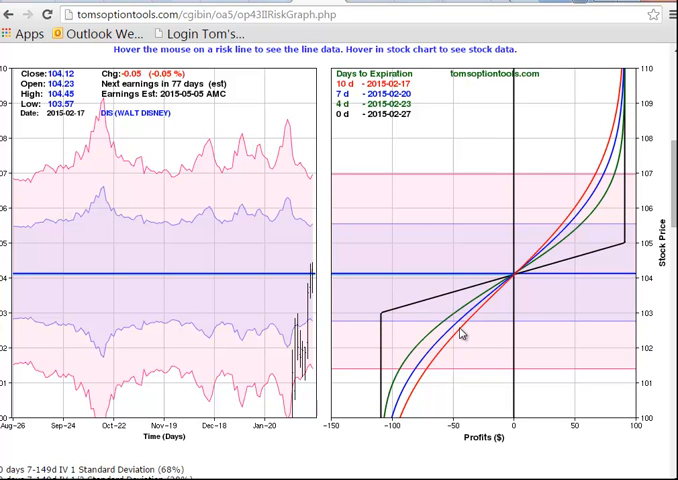
mouse_move(512, 282)
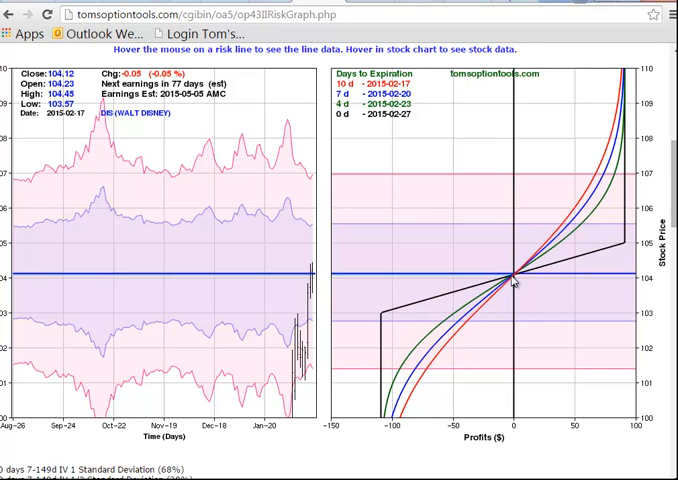
mouse_move(514, 280)
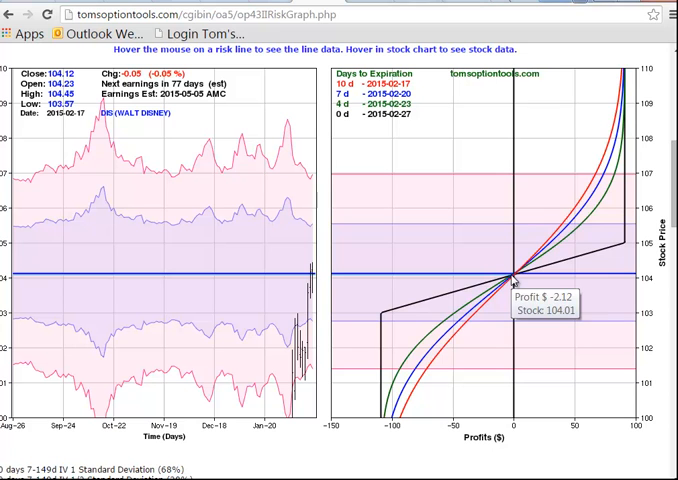
mouse_move(624, 224)
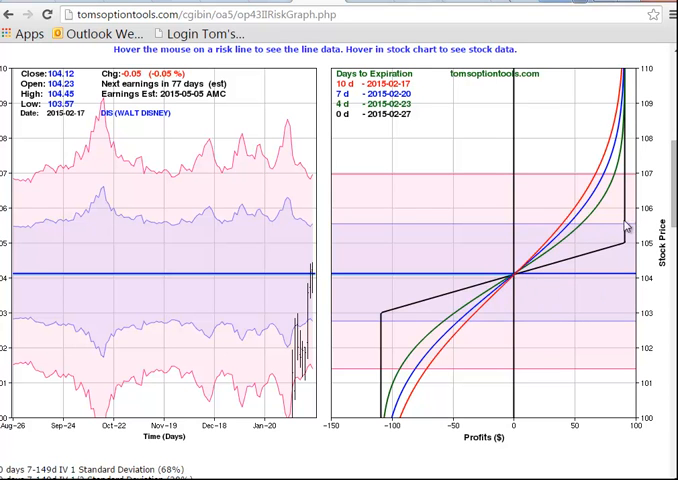
mouse_move(516, 282)
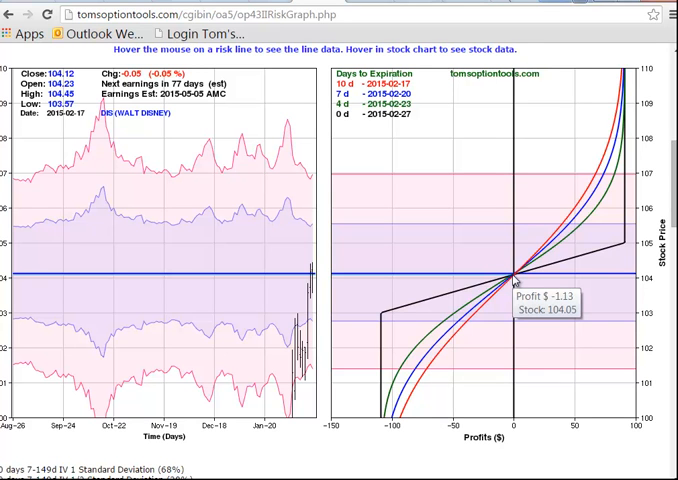
mouse_move(452, 318)
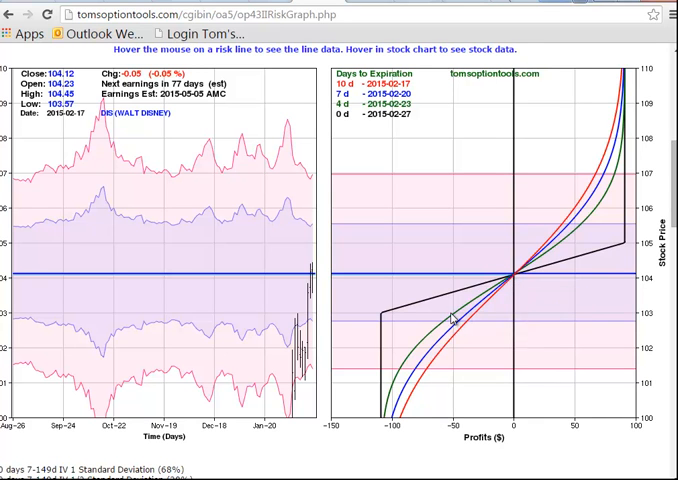
mouse_move(450, 332)
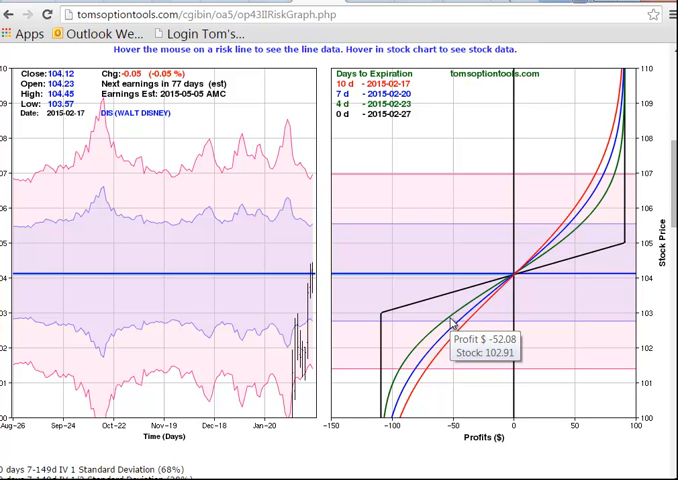
mouse_move(436, 128)
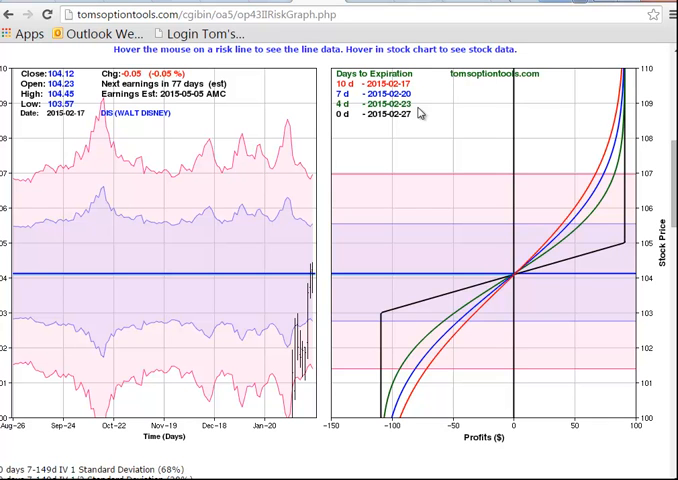
mouse_move(404, 320)
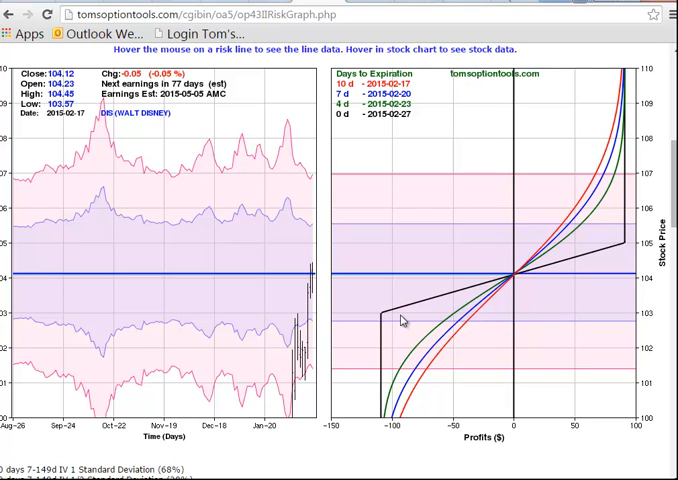
mouse_move(428, 340)
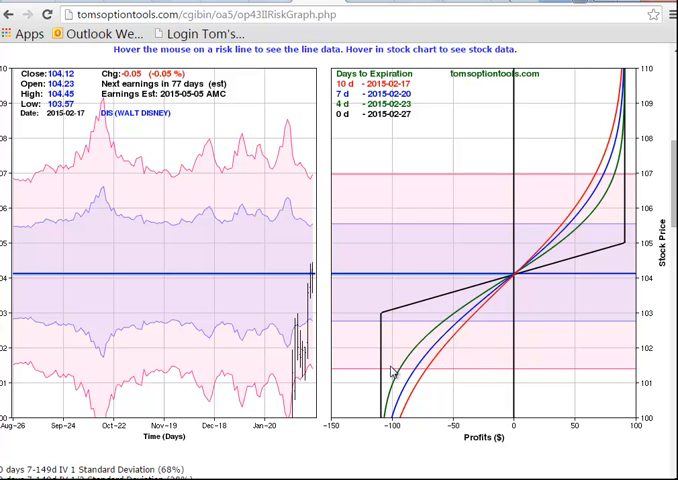
mouse_move(420, 376)
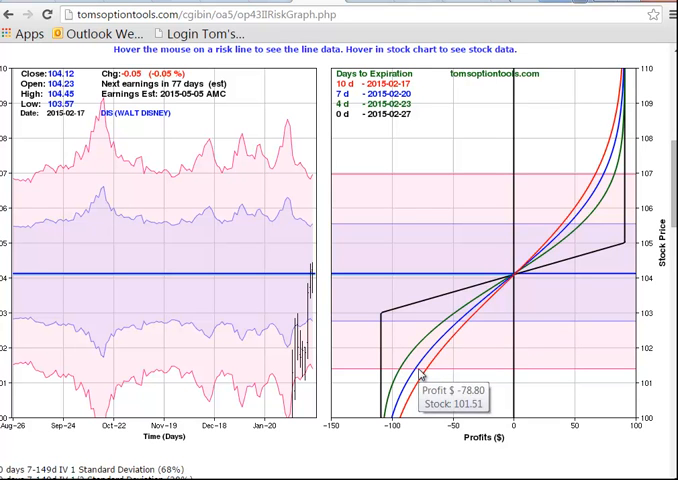
mouse_move(518, 280)
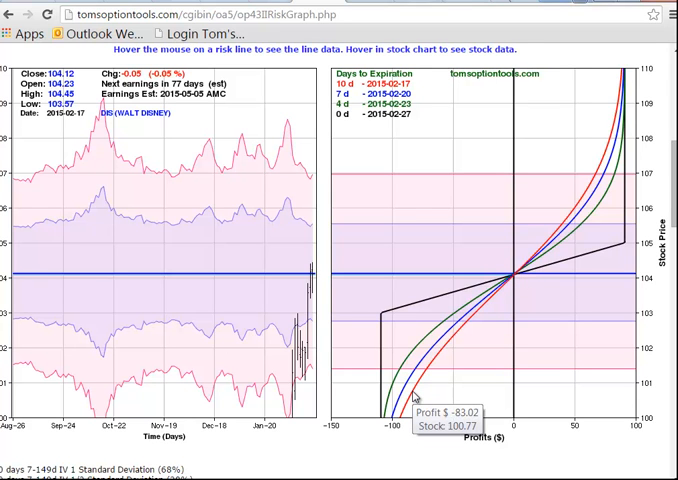
mouse_move(444, 352)
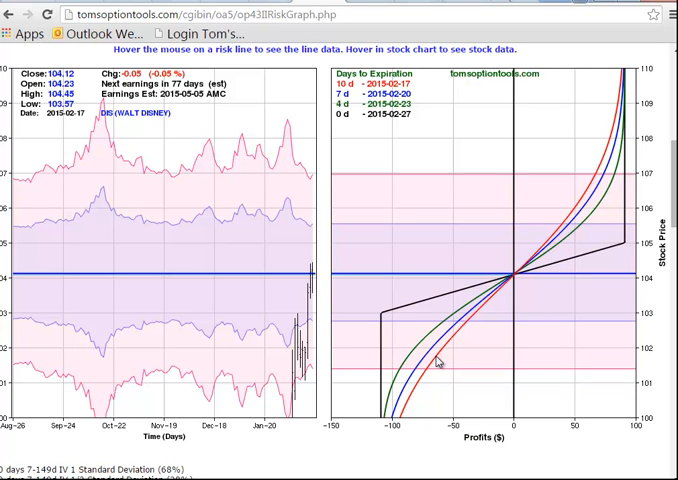
mouse_move(432, 362)
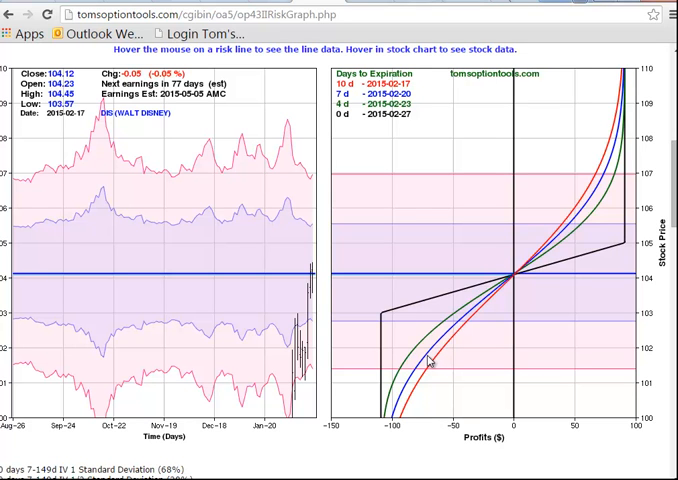
mouse_move(428, 360)
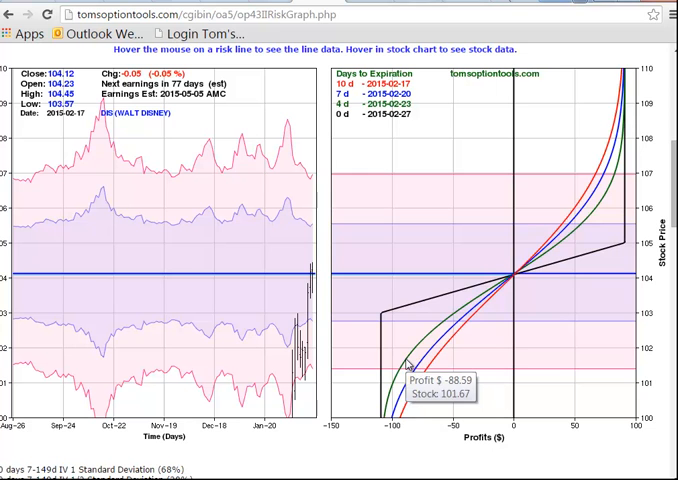
mouse_move(390, 370)
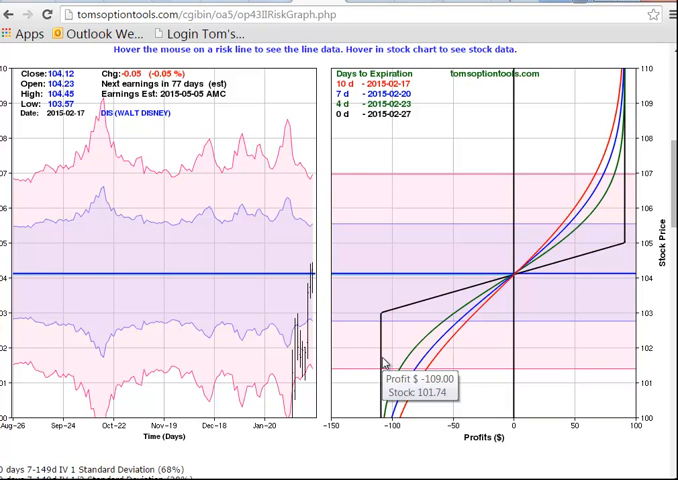
mouse_move(510, 280)
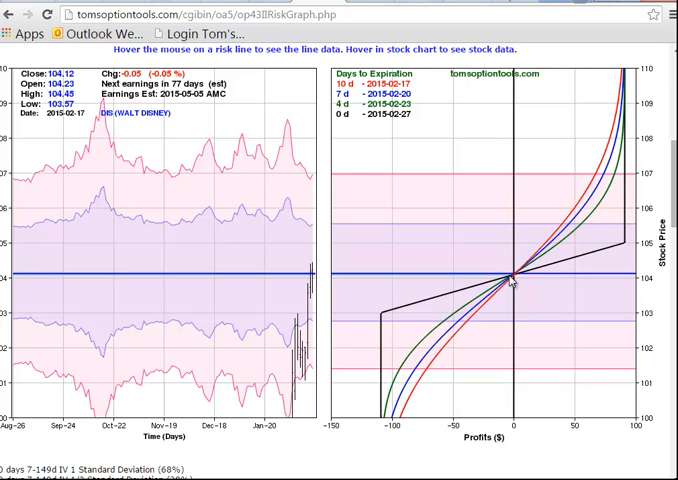
mouse_move(564, 228)
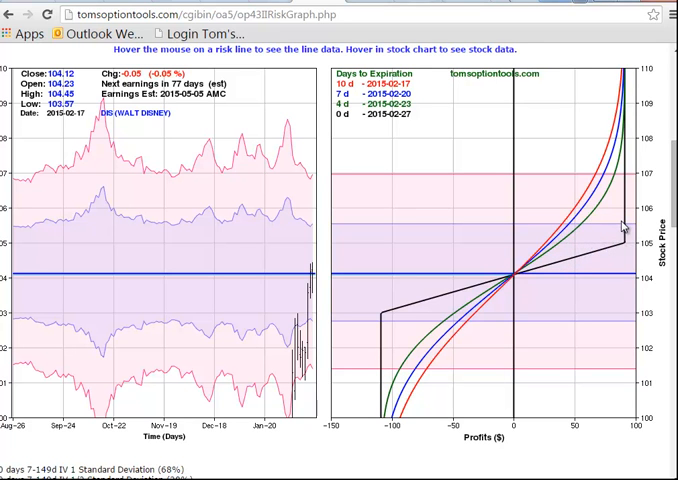
mouse_move(598, 222)
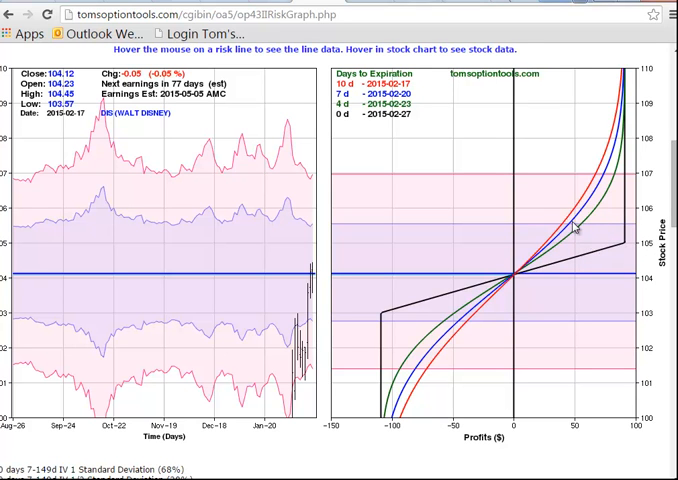
mouse_move(608, 224)
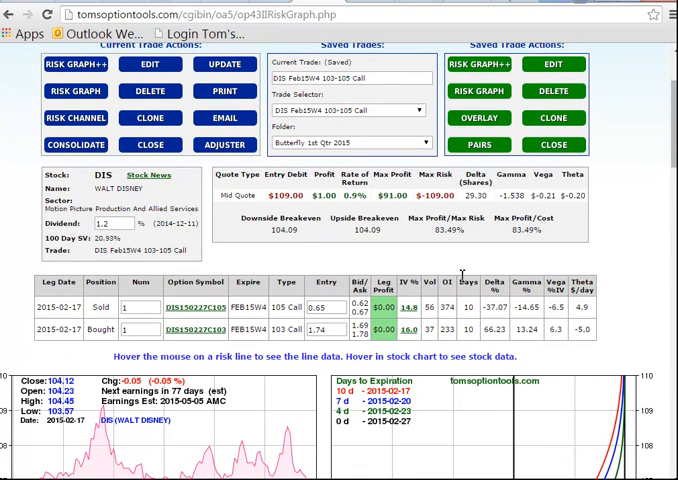
mouse_move(586, 360)
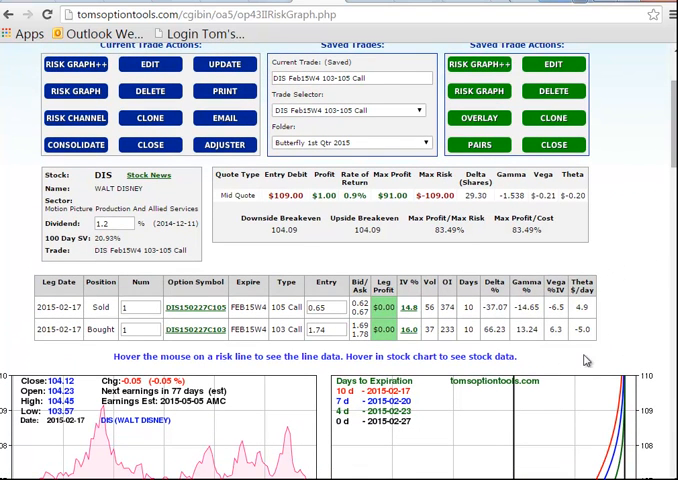
mouse_move(486, 342)
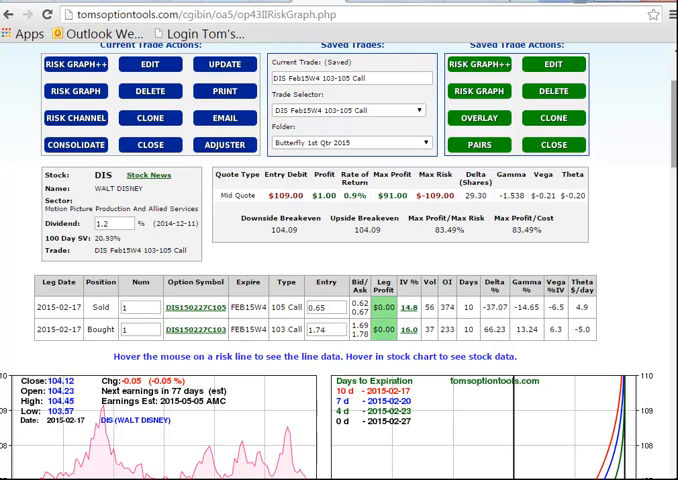
scroll(down, 3)
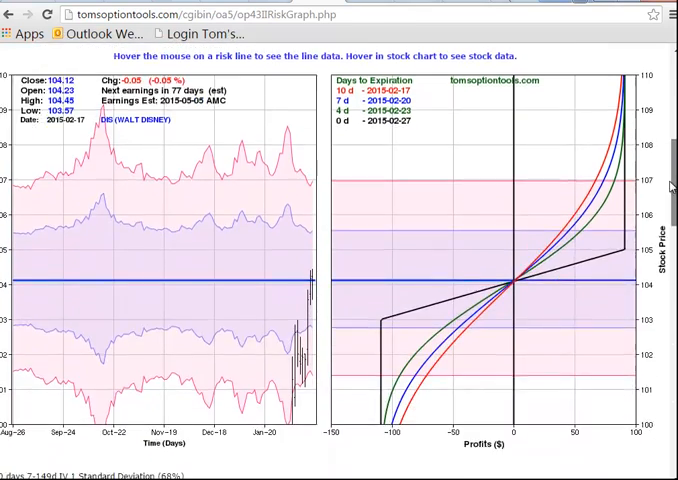
scroll(down, 3)
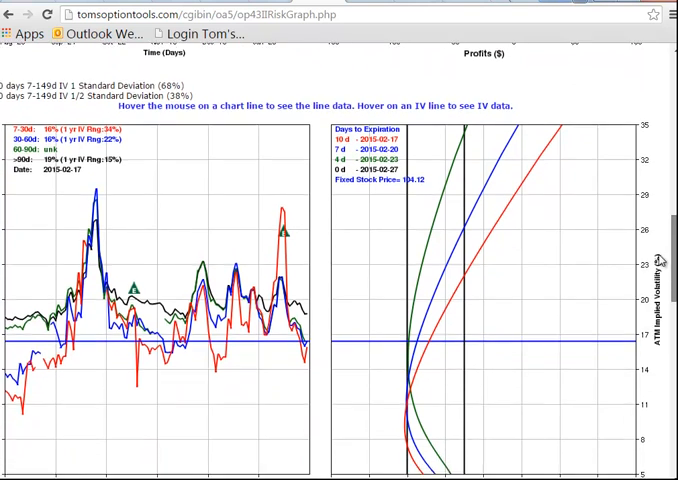
scroll(down, 3)
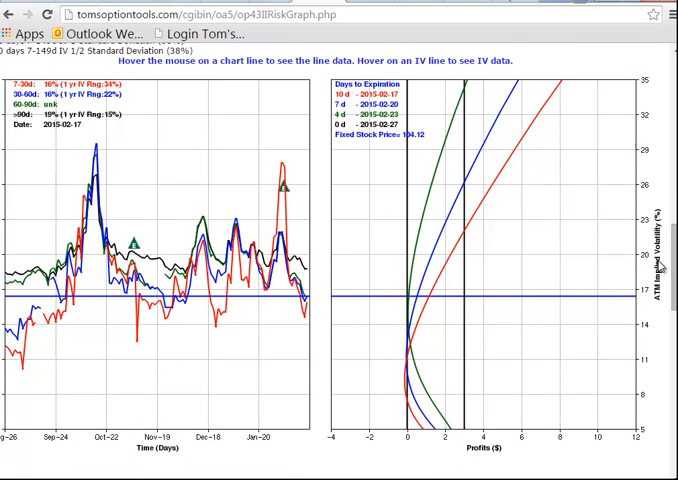
scroll(up, 3)
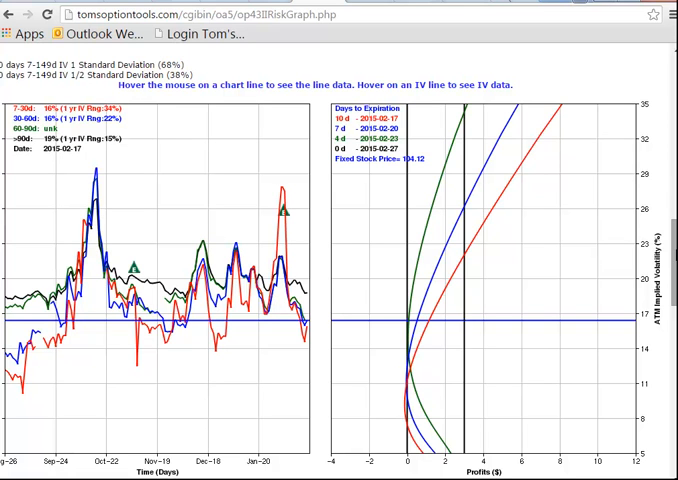
mouse_move(336, 328)
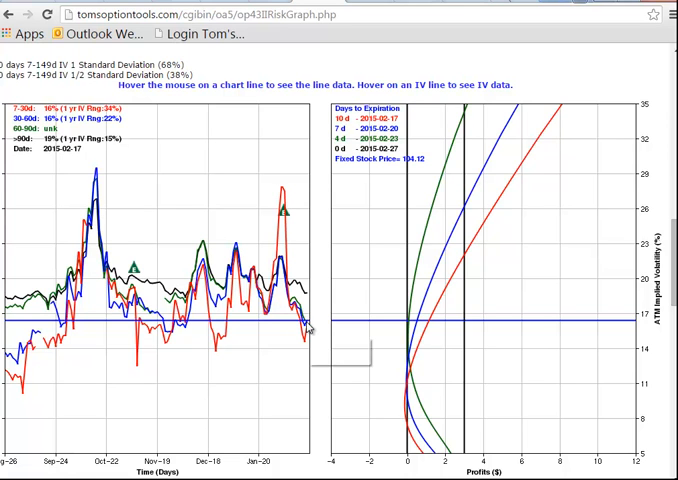
mouse_move(312, 328)
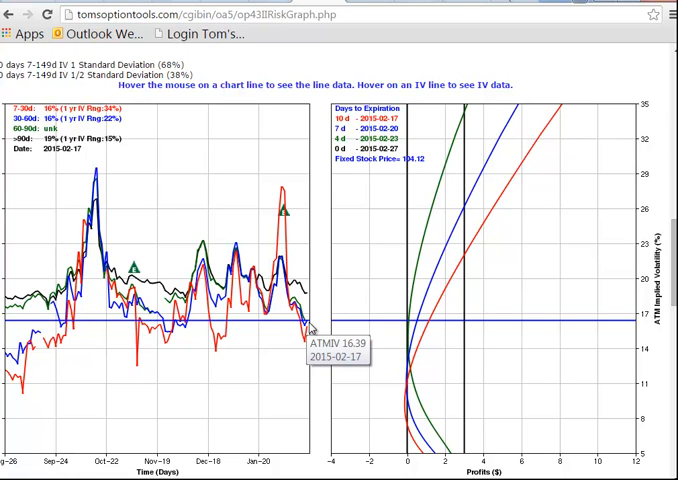
mouse_move(308, 332)
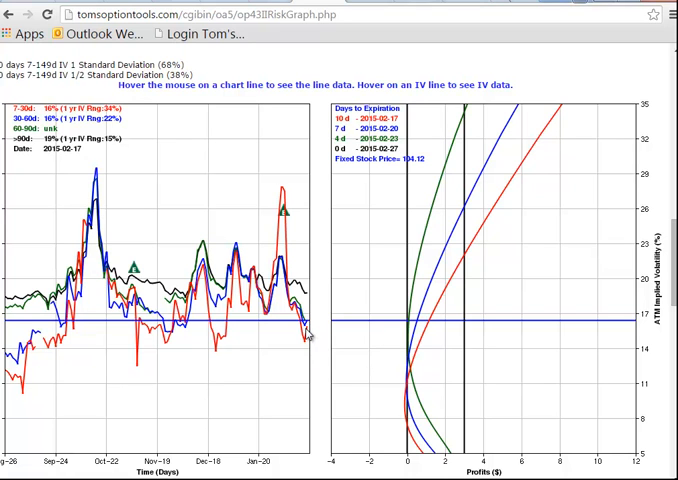
mouse_move(308, 330)
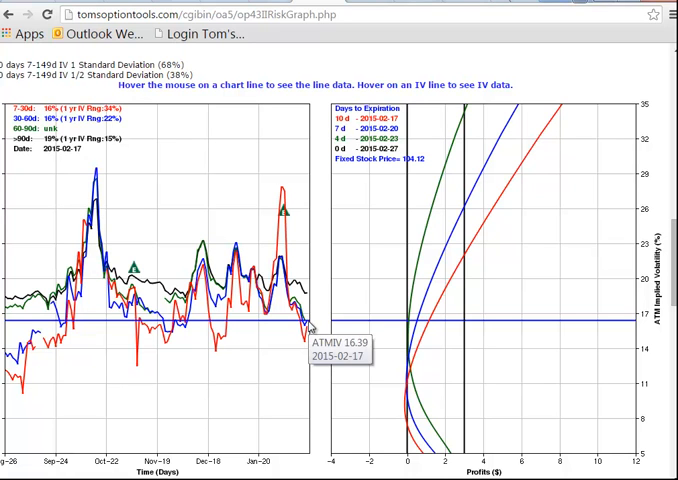
mouse_move(448, 332)
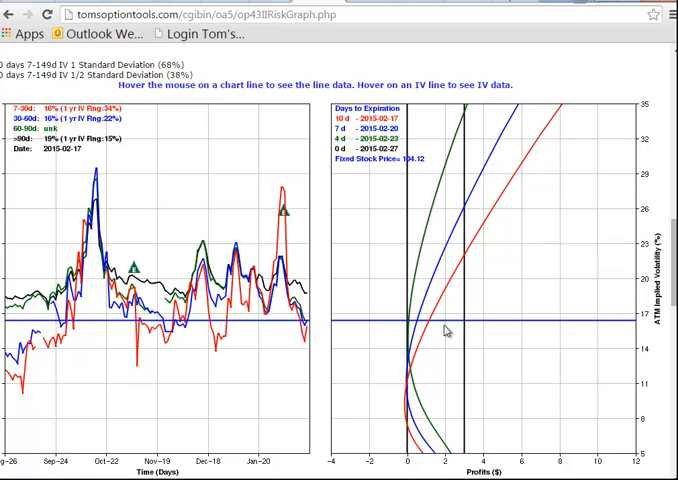
mouse_move(308, 330)
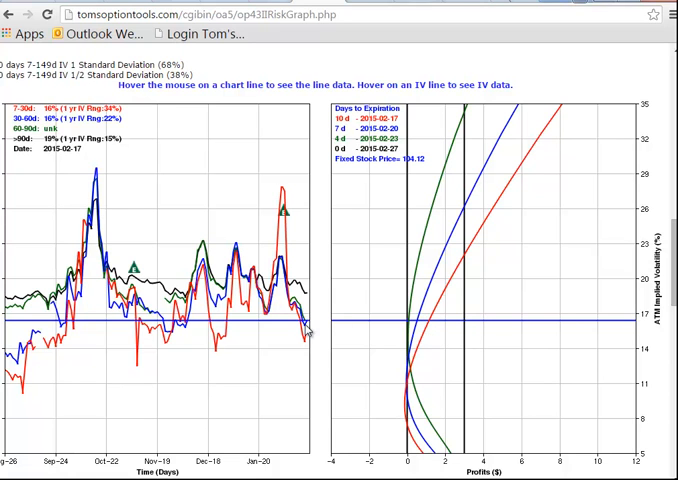
mouse_move(296, 330)
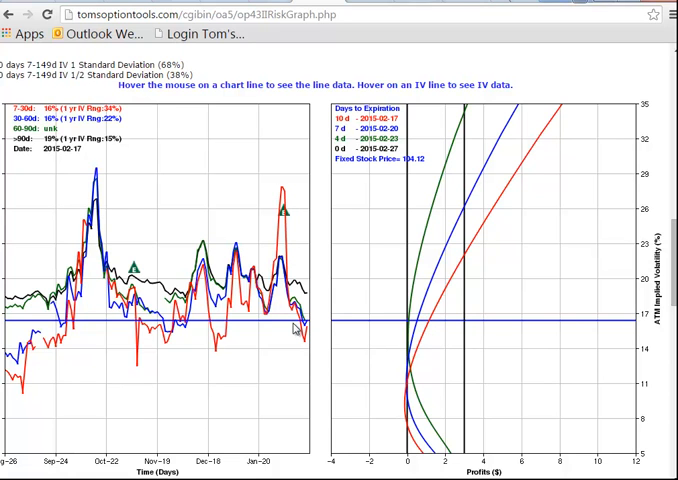
mouse_move(300, 356)
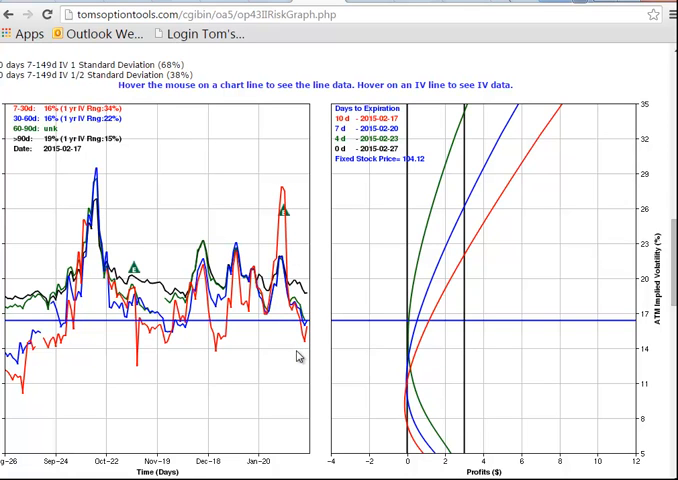
mouse_move(312, 328)
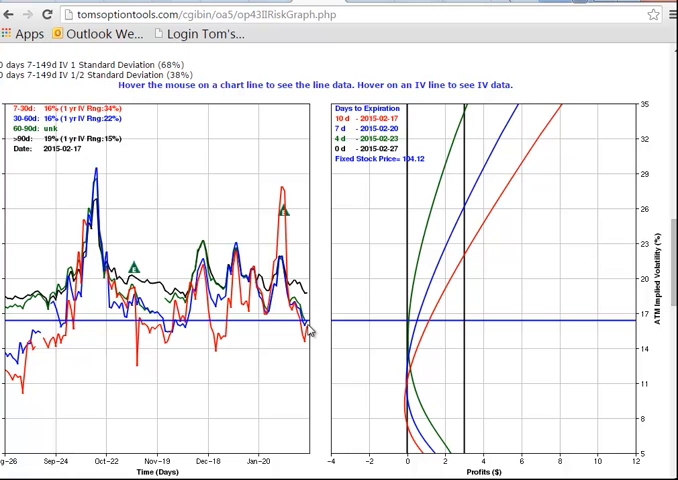
mouse_move(308, 330)
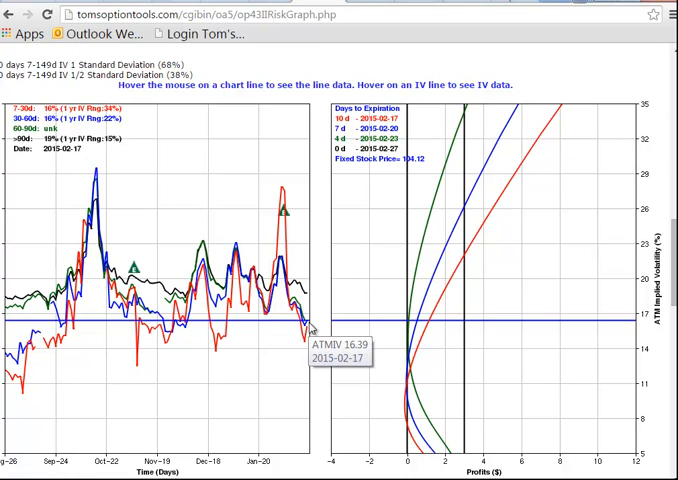
mouse_move(348, 310)
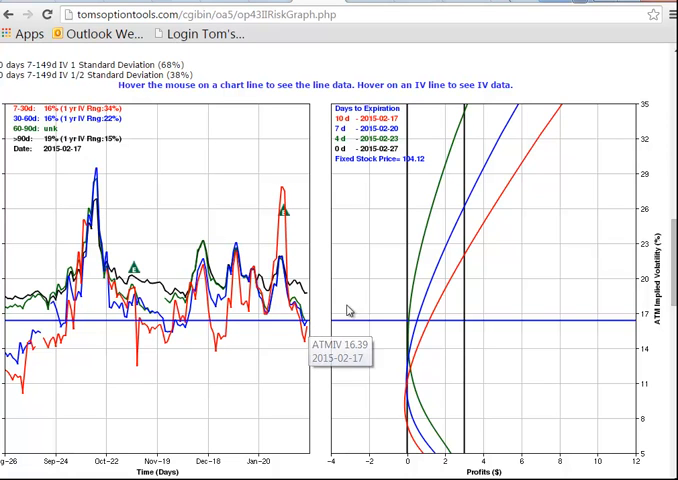
mouse_move(310, 298)
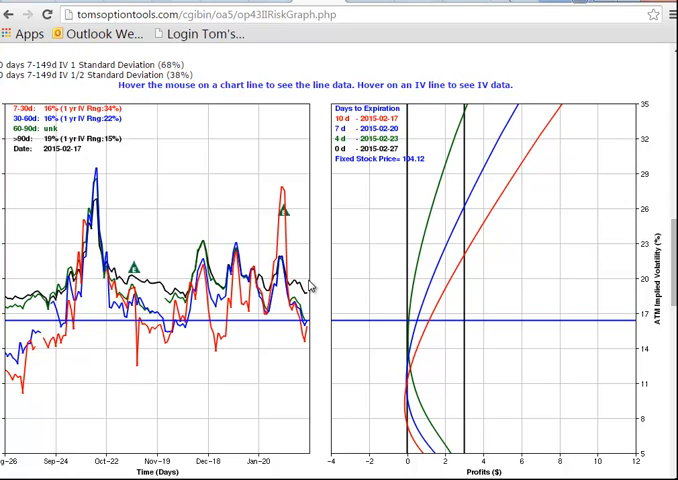
mouse_move(428, 328)
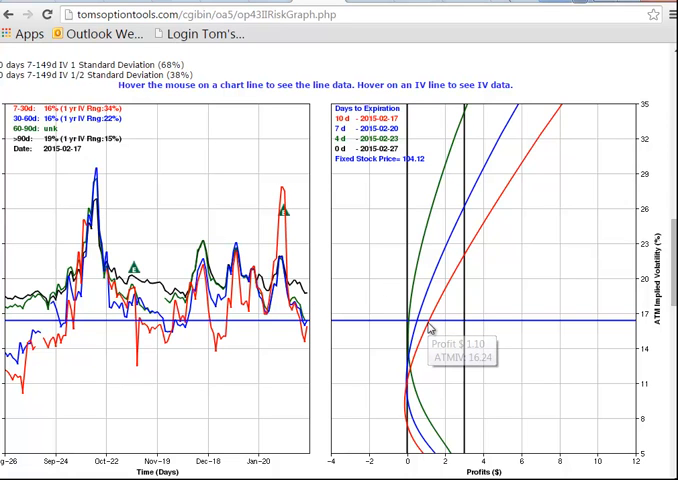
mouse_move(446, 304)
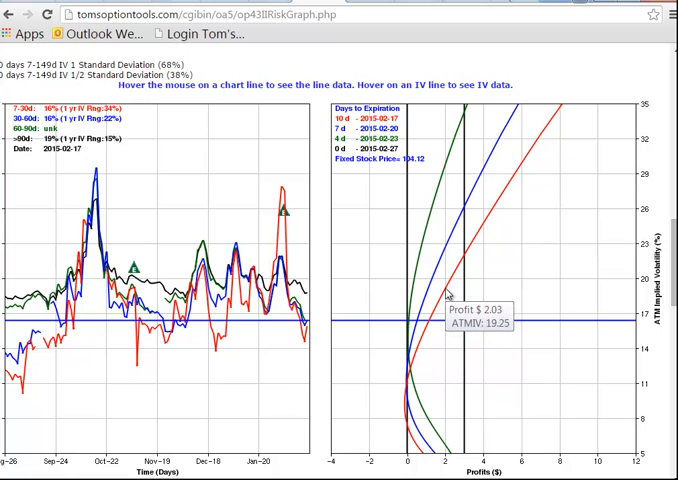
mouse_move(450, 296)
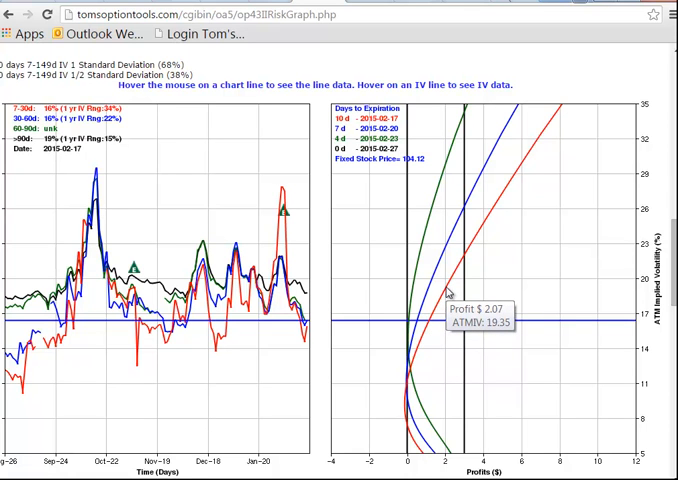
mouse_move(428, 330)
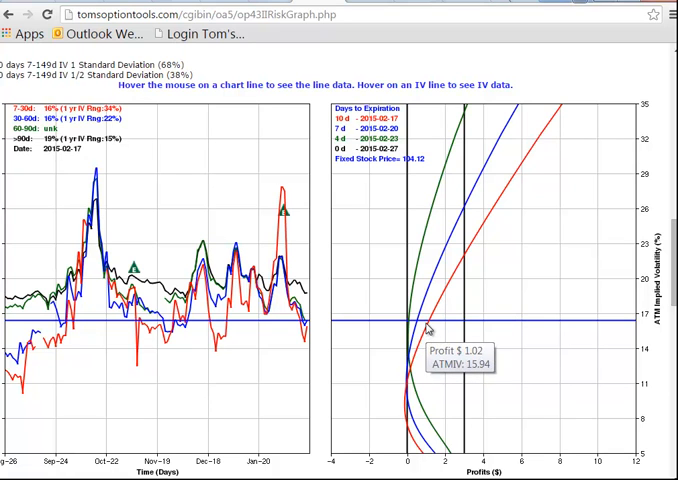
mouse_move(430, 328)
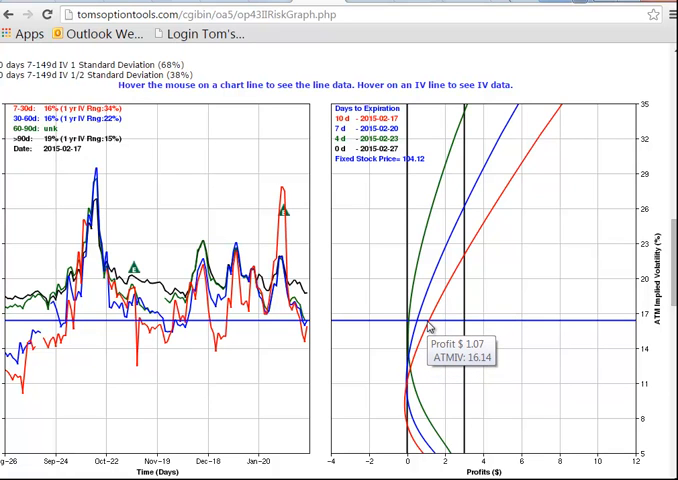
mouse_move(420, 330)
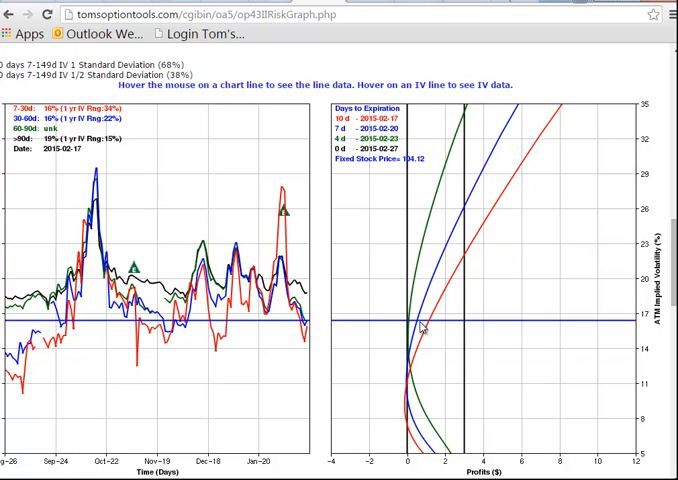
mouse_move(424, 326)
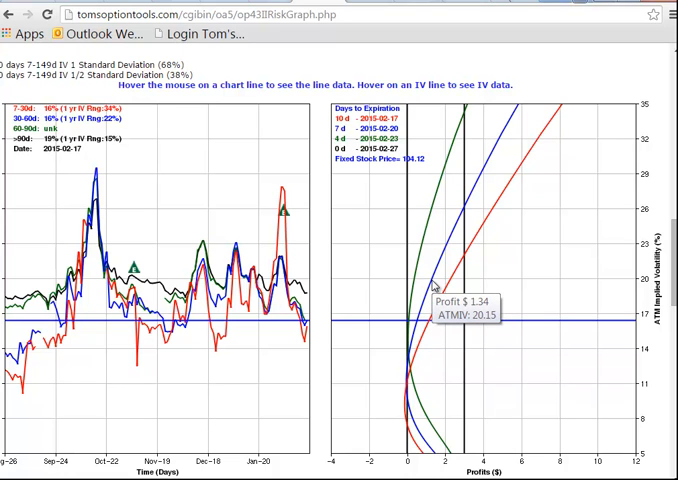
mouse_move(336, 340)
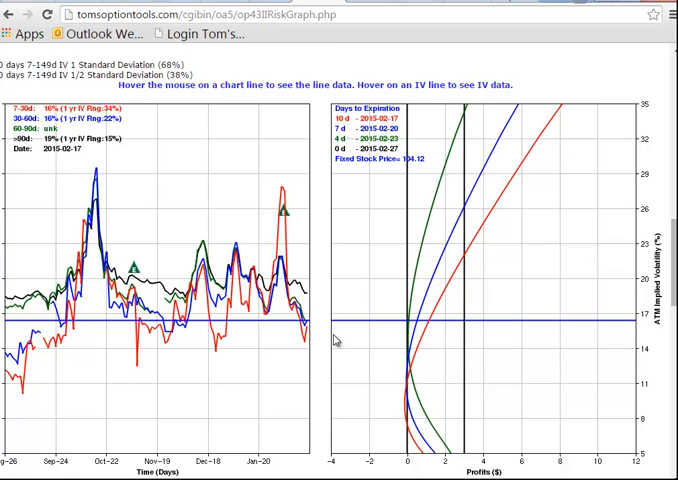
mouse_move(310, 382)
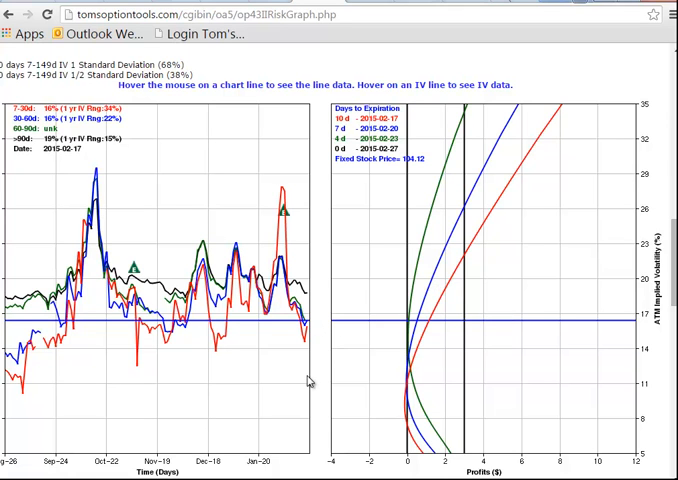
mouse_move(24, 390)
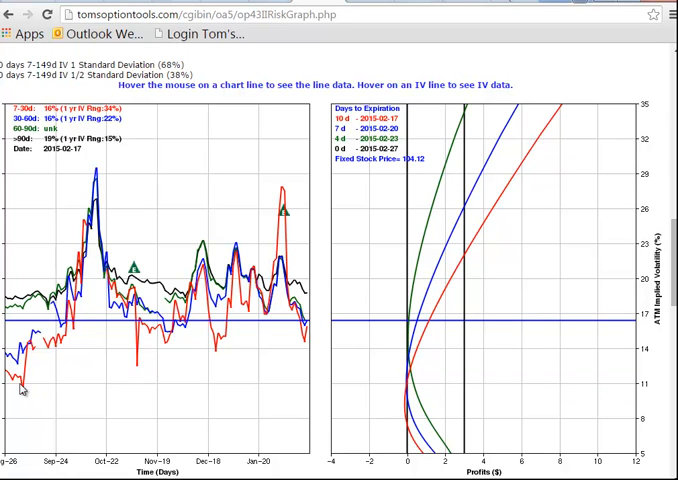
mouse_move(424, 336)
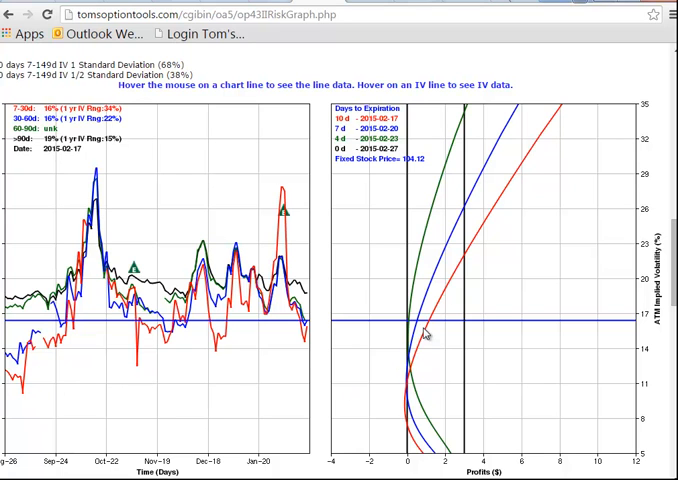
mouse_move(408, 392)
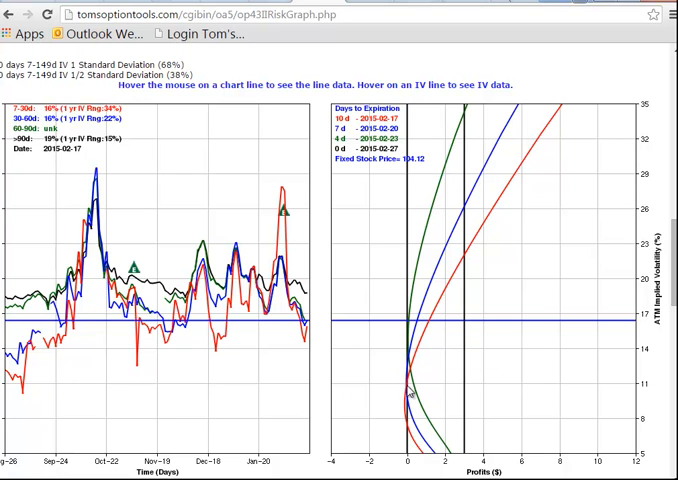
mouse_move(420, 324)
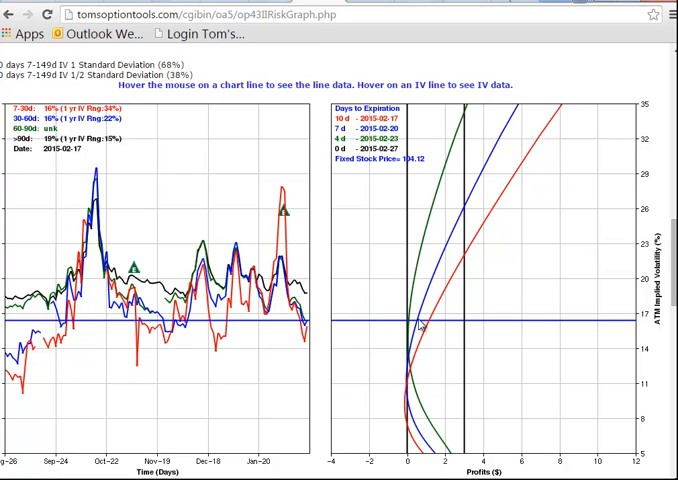
mouse_move(410, 358)
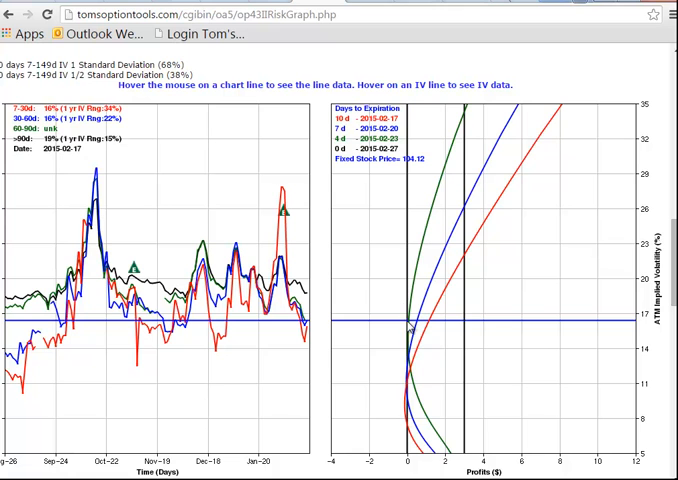
mouse_move(408, 360)
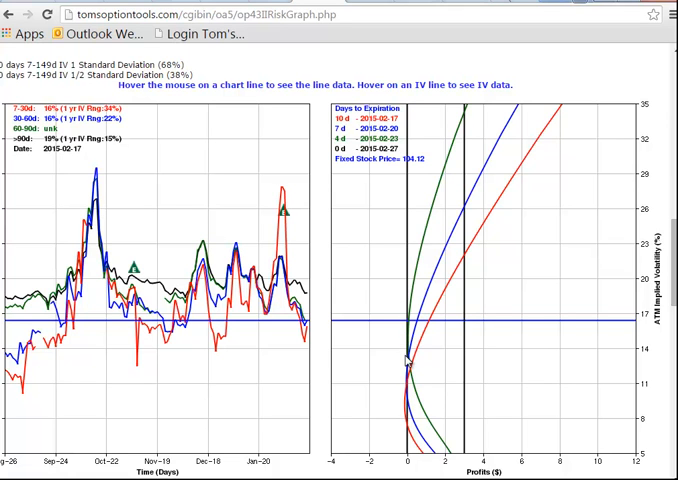
mouse_move(408, 382)
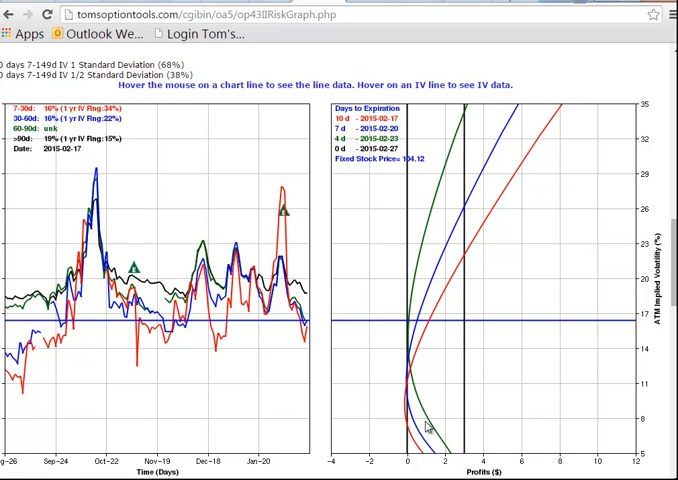
Scroll from the volatility charts down to the Risk Graph Settings and trade comments panel
scroll(up, 3)
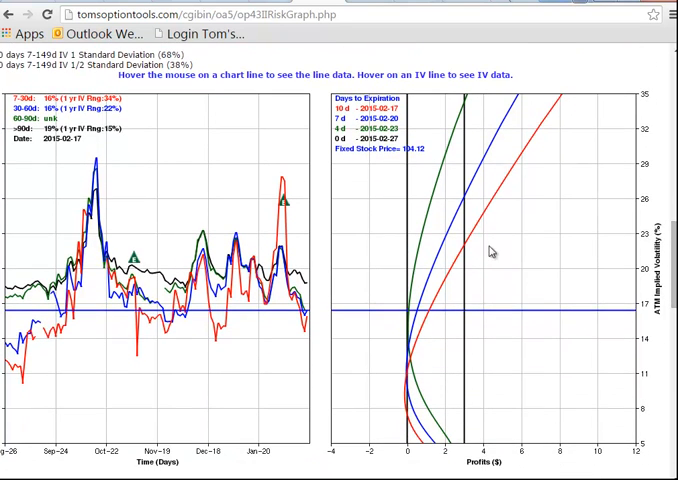
mouse_move(480, 252)
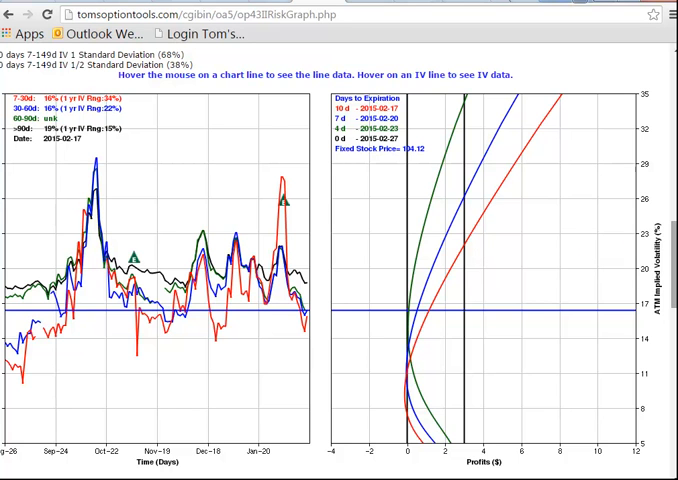
scroll(down, 3)
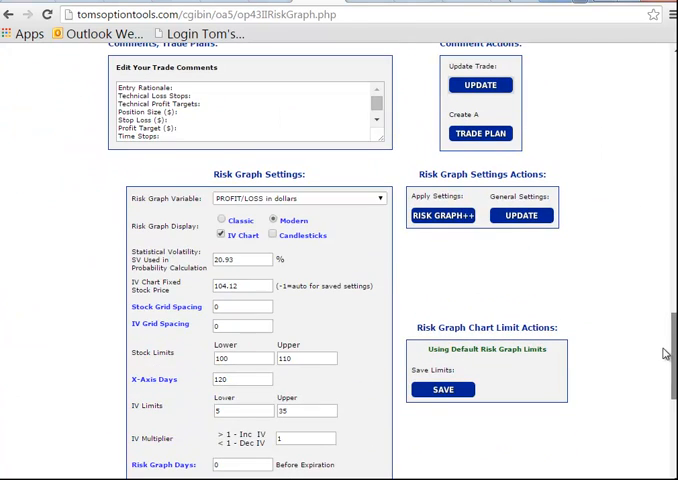